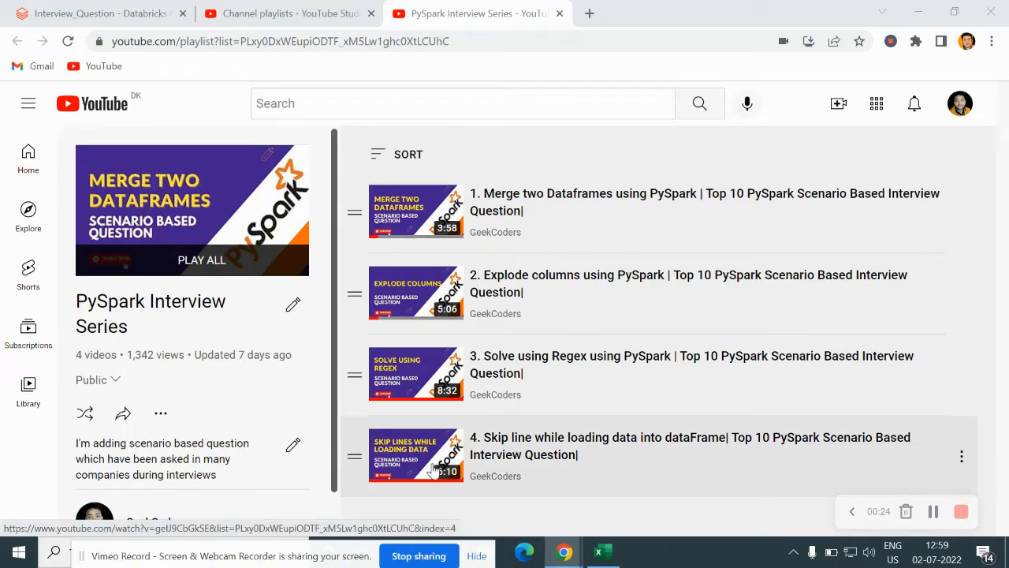
pyautogui.moveTo(495, 236)
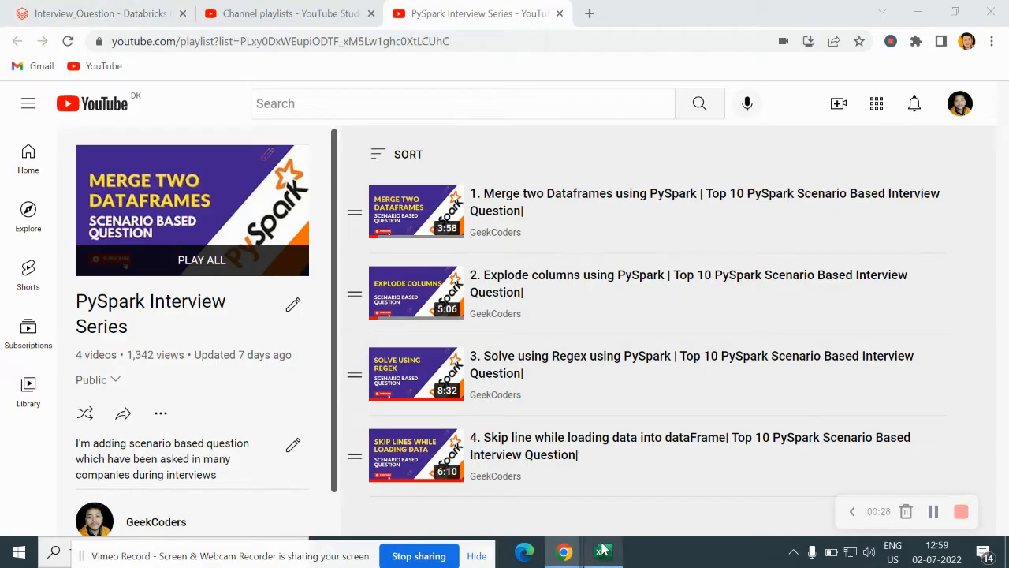
# Switch from the YouTube playlist to the Excel workbook of sample data
pyautogui.click(602, 555)
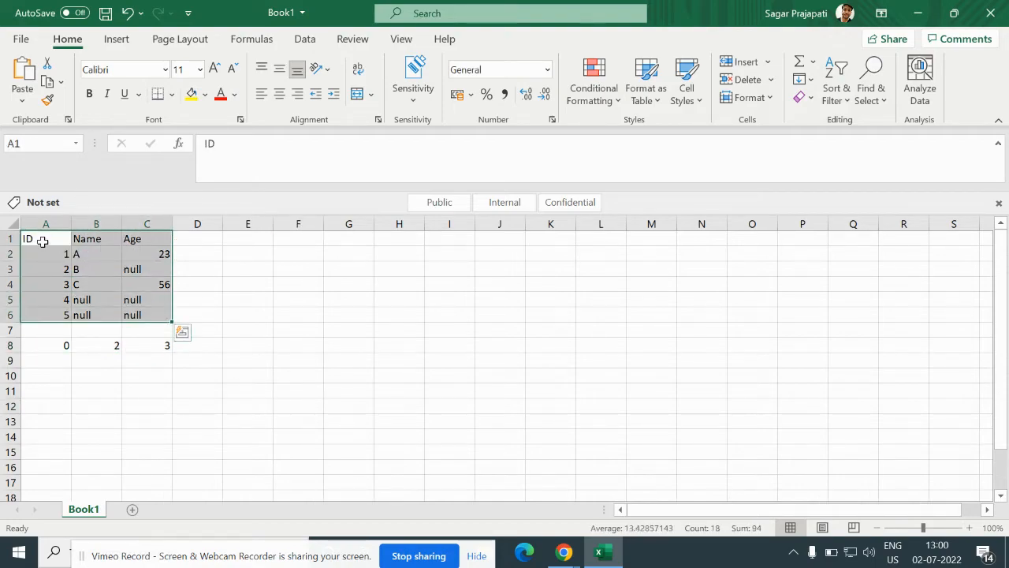
# Review the null Age in C3, the data rows A2:C6 and the null names in B5:B6
pyautogui.click(146, 268)
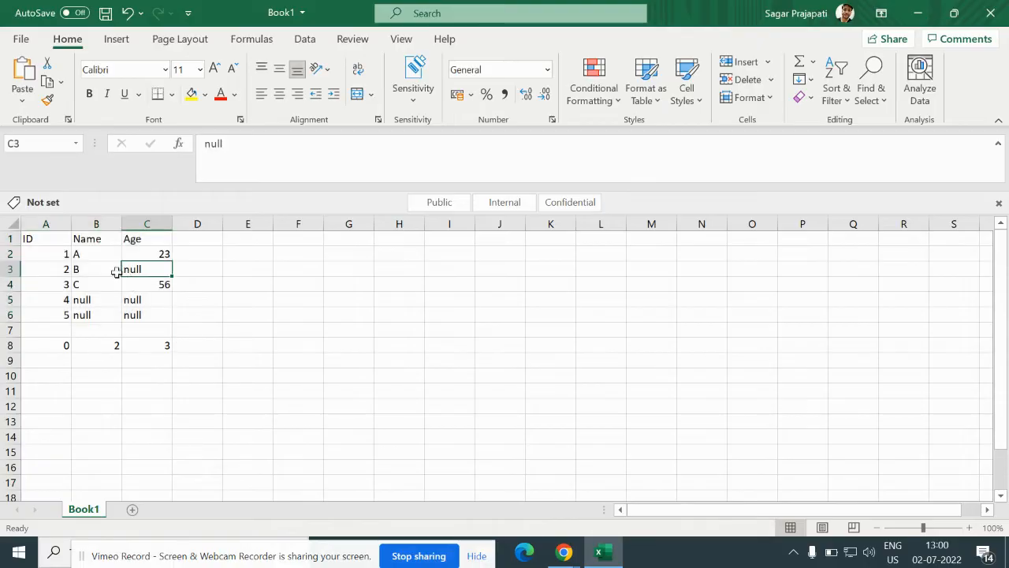
pyautogui.moveTo(46, 252); pyautogui.dragTo(147, 316)
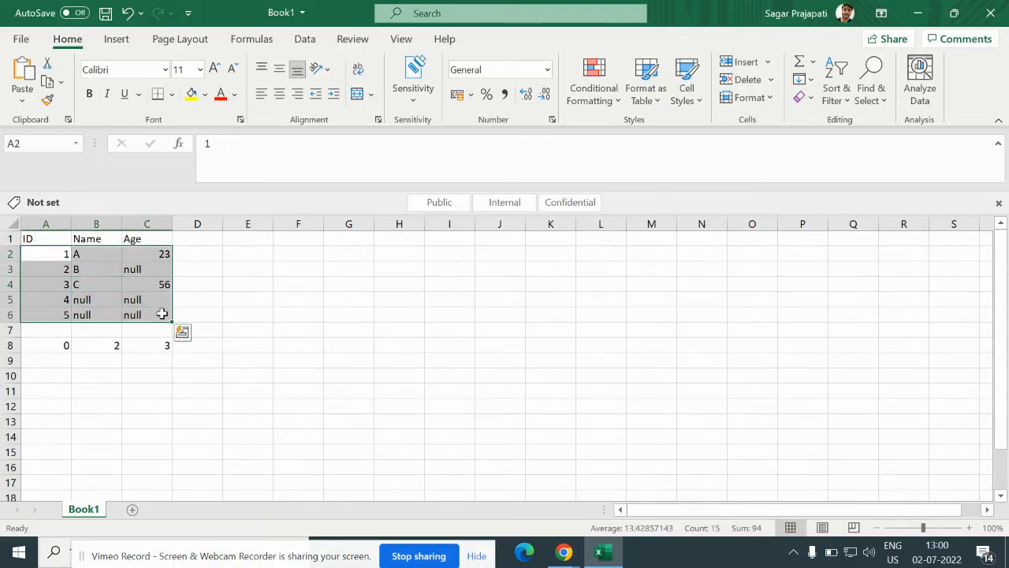
pyautogui.moveTo(46, 354)
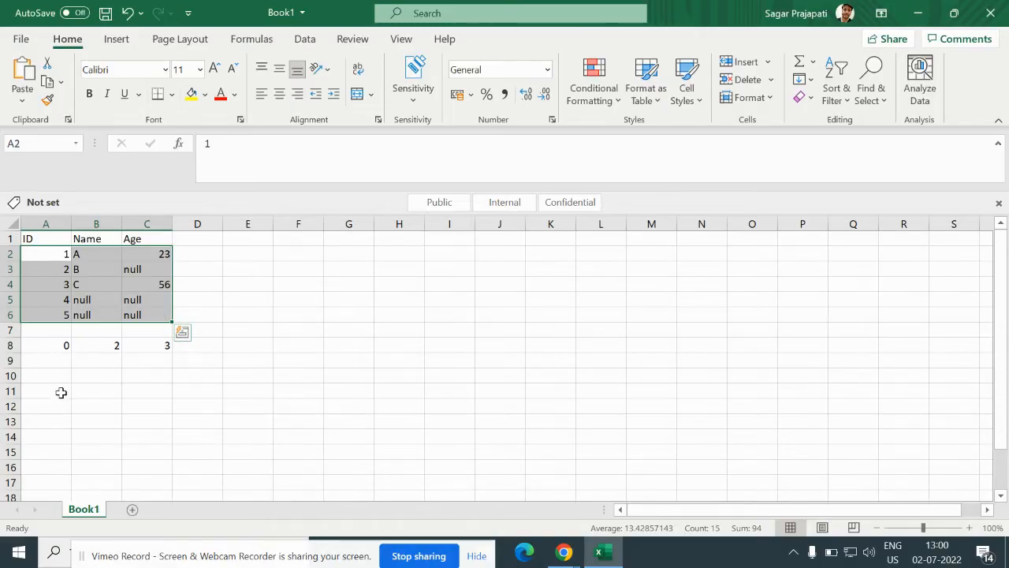
pyautogui.click(46, 391)
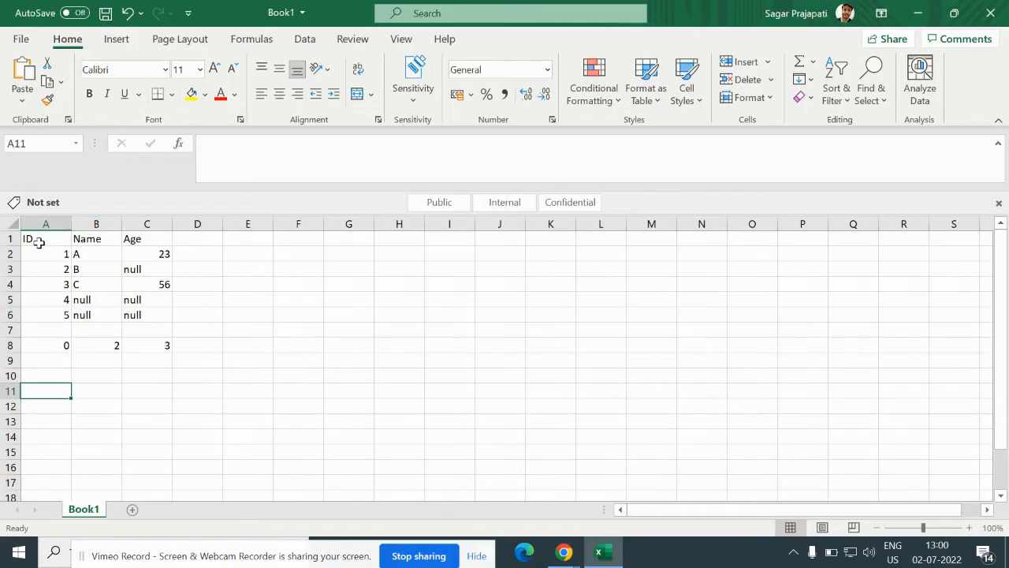
pyautogui.moveTo(44, 252); pyautogui.dragTo(45, 315)
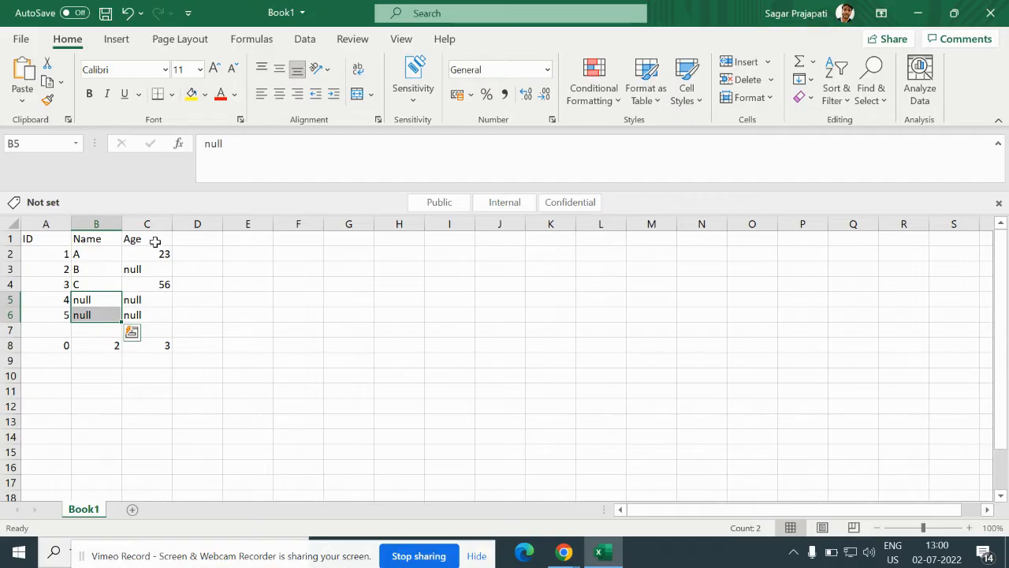
pyautogui.moveTo(151, 270)
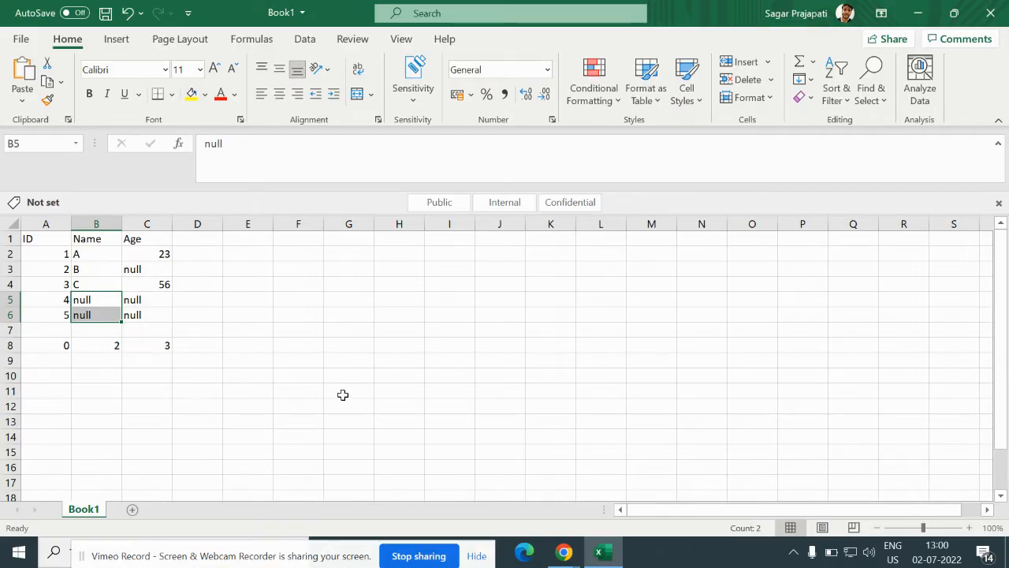
pyautogui.moveTo(563, 551)
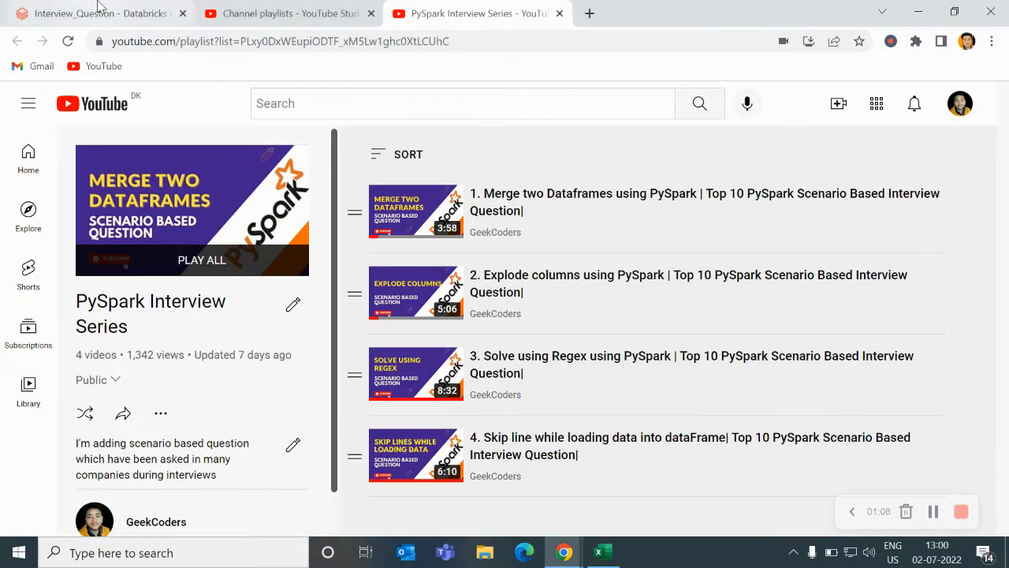
# Switch to the Interview_Question notebook and select the CSV path in Cmd 1
pyautogui.click(95, 13)
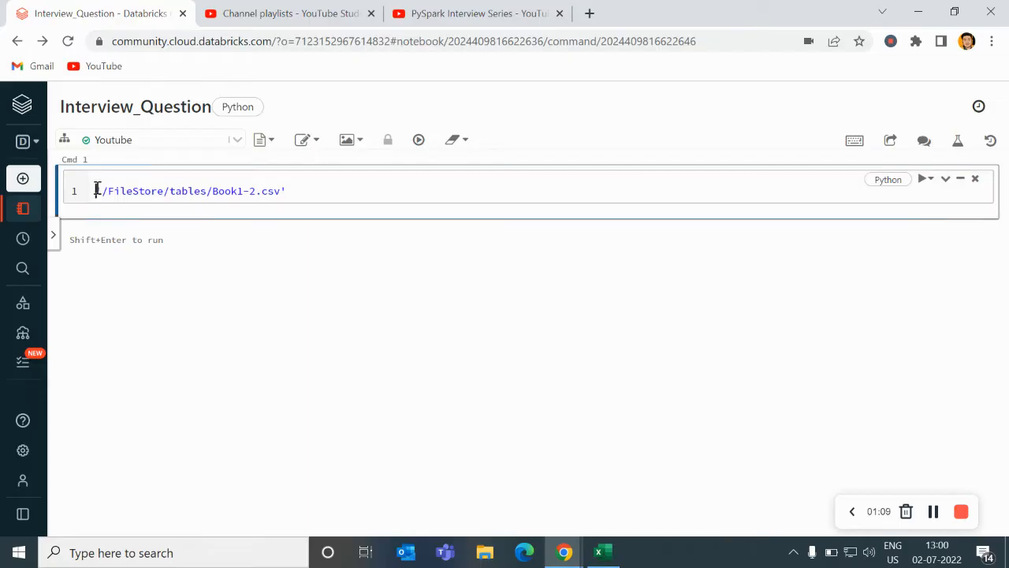
pyautogui.moveTo(96, 189); pyautogui.dragTo(286, 189)
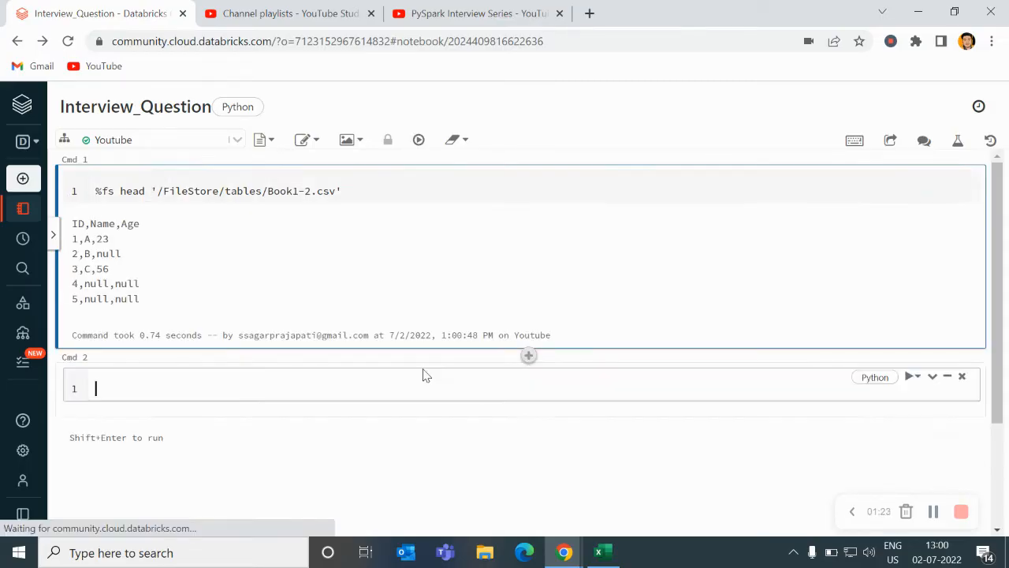
# Read Book1-2.csv with header True into df via spark.read and run df.show()
pyautogui.write('df=')
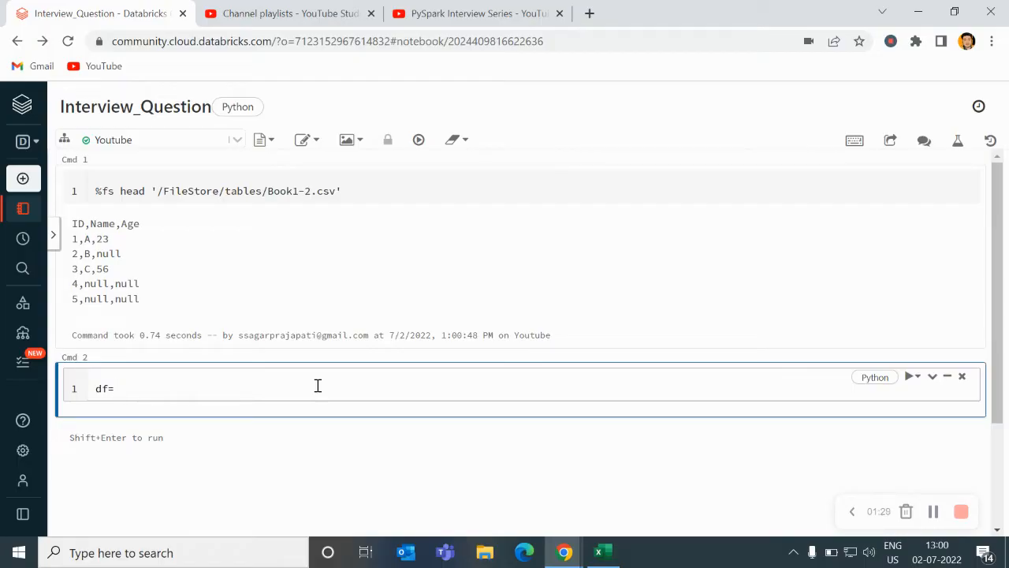
pyautogui.write('spark.read.')
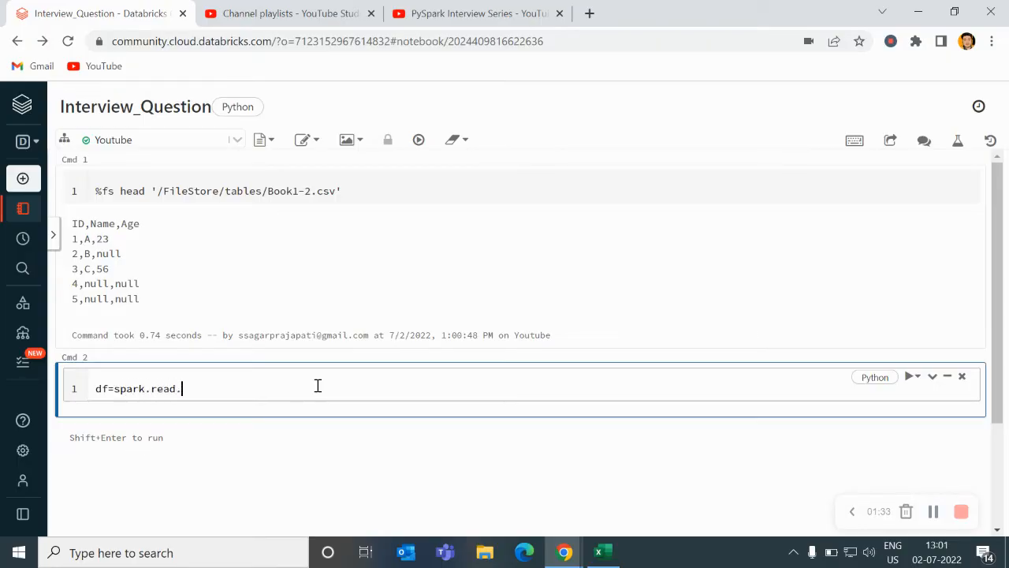
pyautogui.write("csv('')")
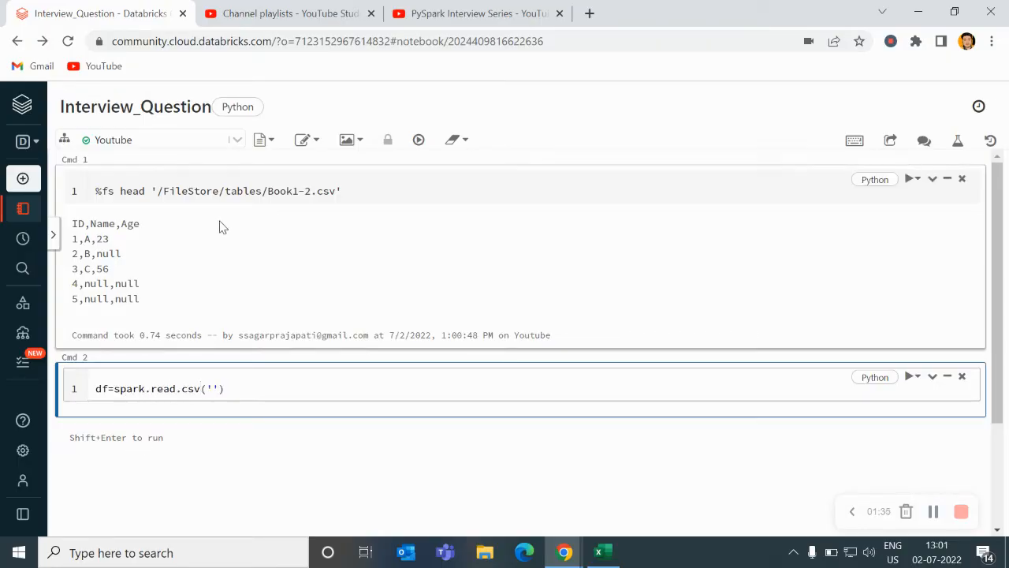
pyautogui.moveTo(157, 190); pyautogui.dragTo(337, 191)
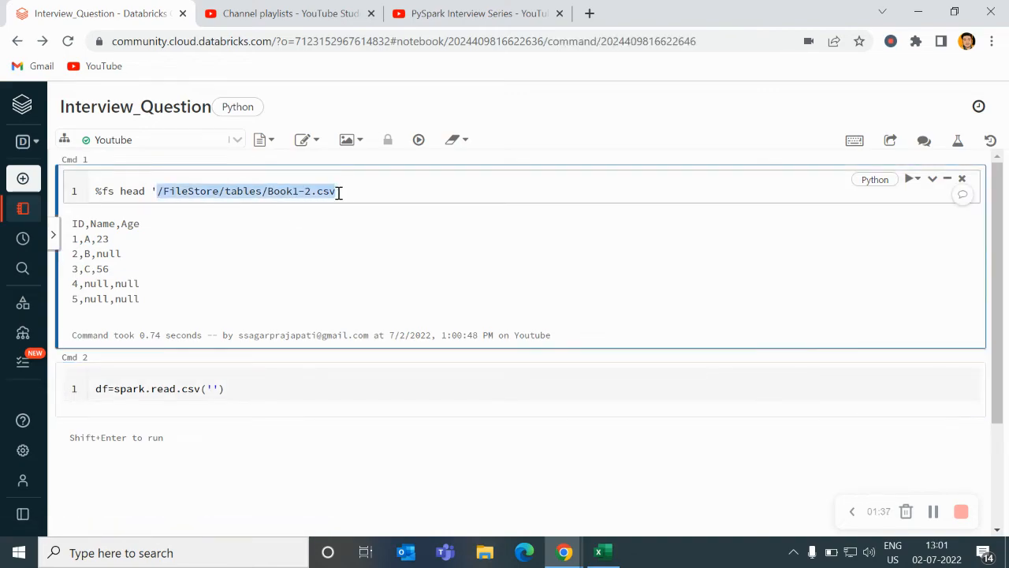
pyautogui.click(213, 387)
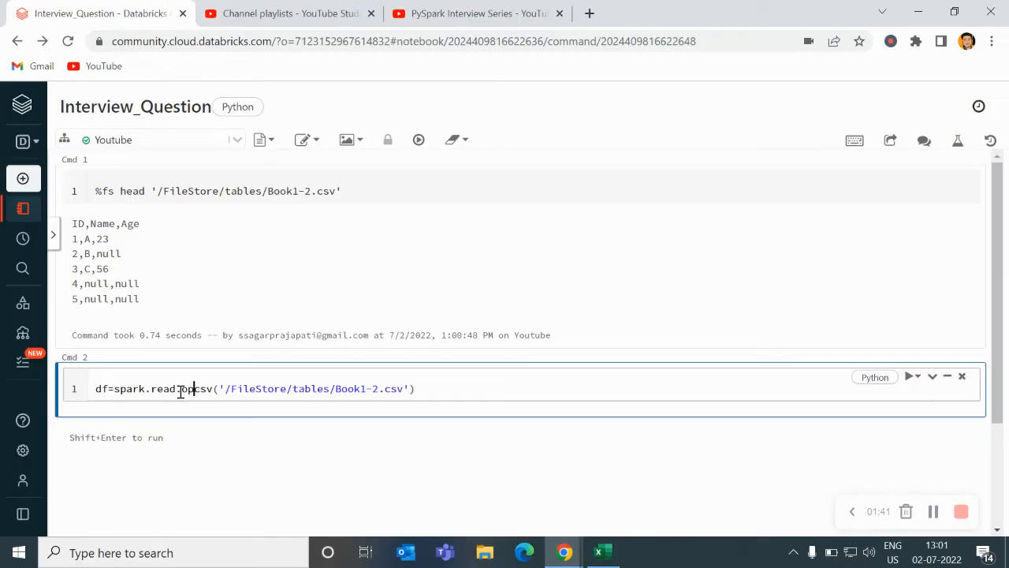
pyautogui.write('option("header",True).')
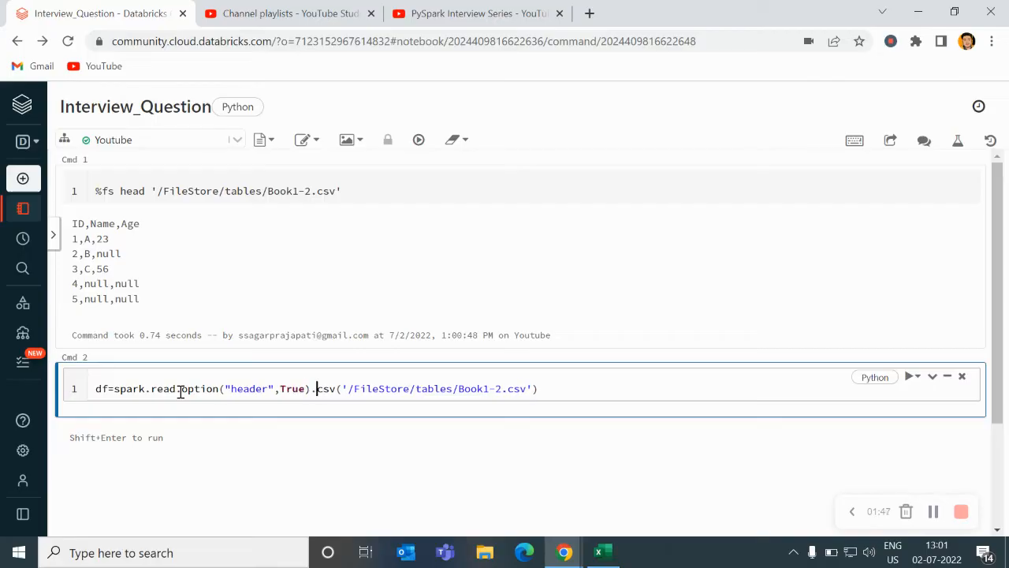
pyautogui.write('df')
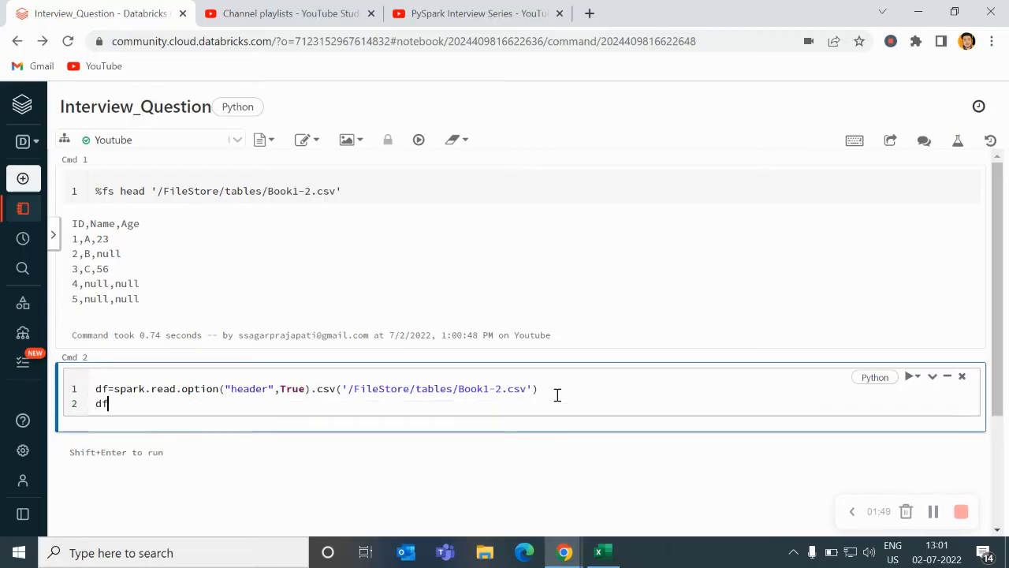
pyautogui.write('.show()')
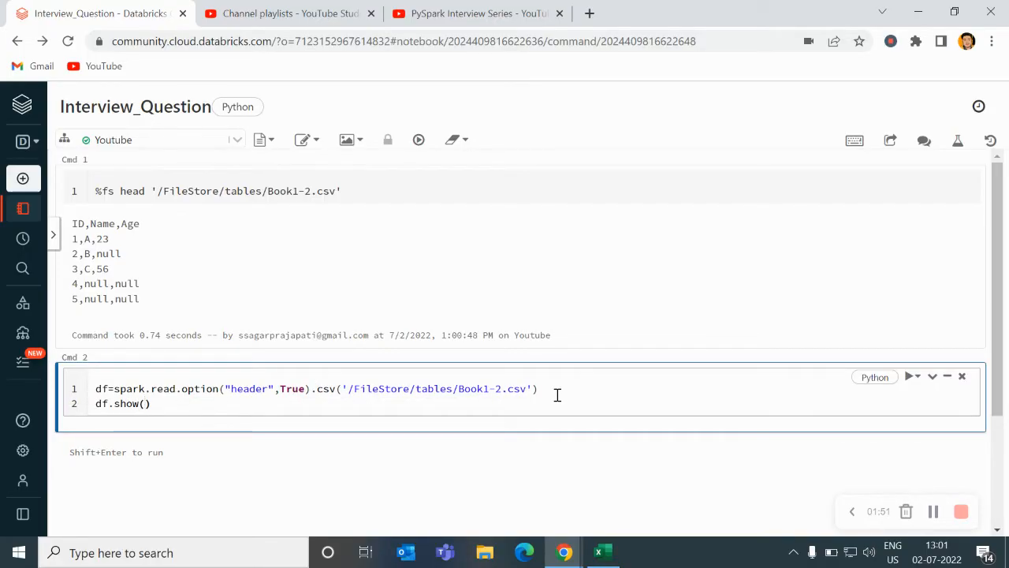
pyautogui.press('Shift+Enter')
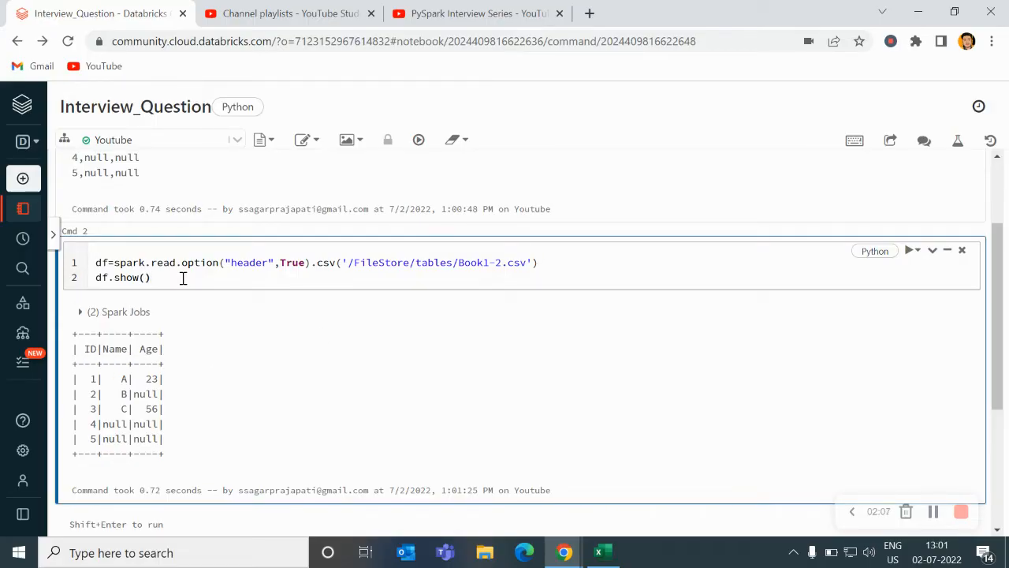
# Replace df.show() with df.columns to list ID, Name and Age
pyautogui.write('To')
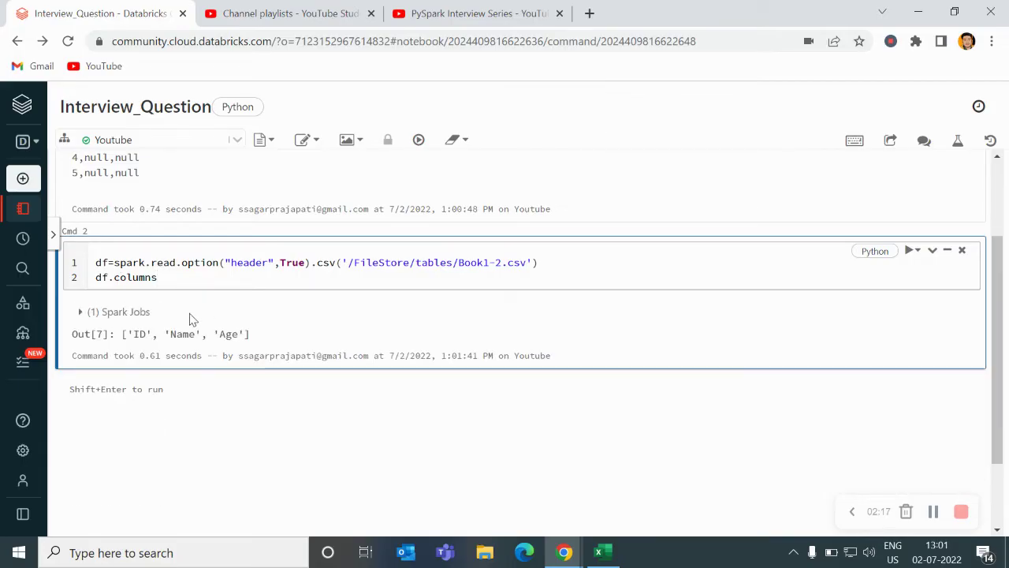
pyautogui.moveTo(103, 294)
pyautogui.write('df')
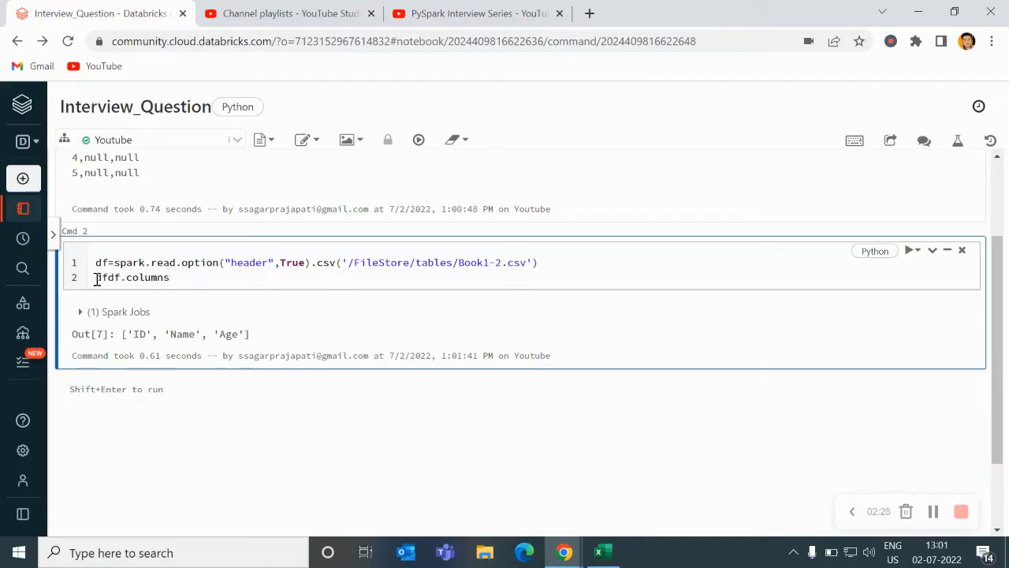
# Write df_1=df.select(count(i) for i in df.columns)
pyautogui.write('_1')
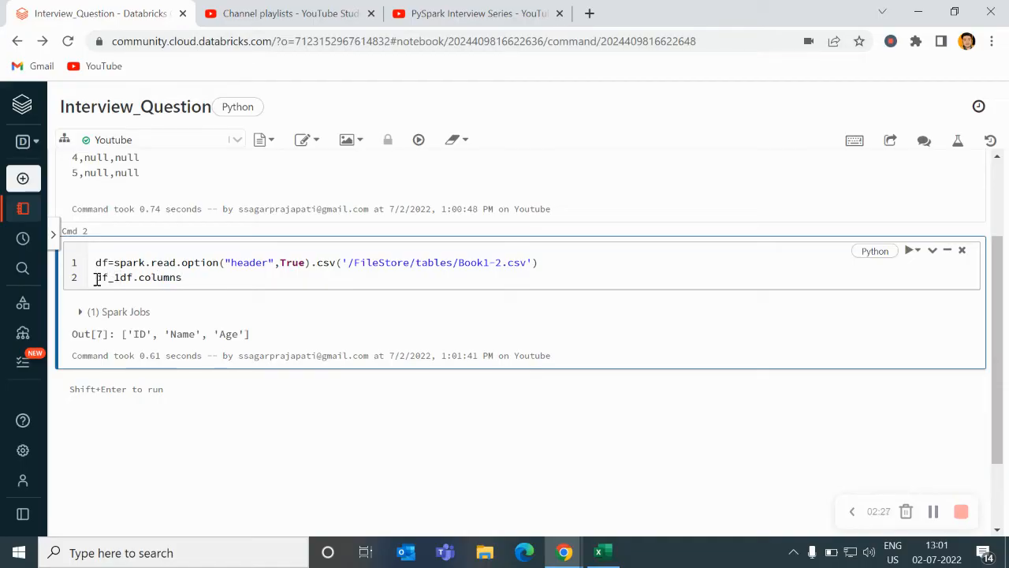
pyautogui.write('=')
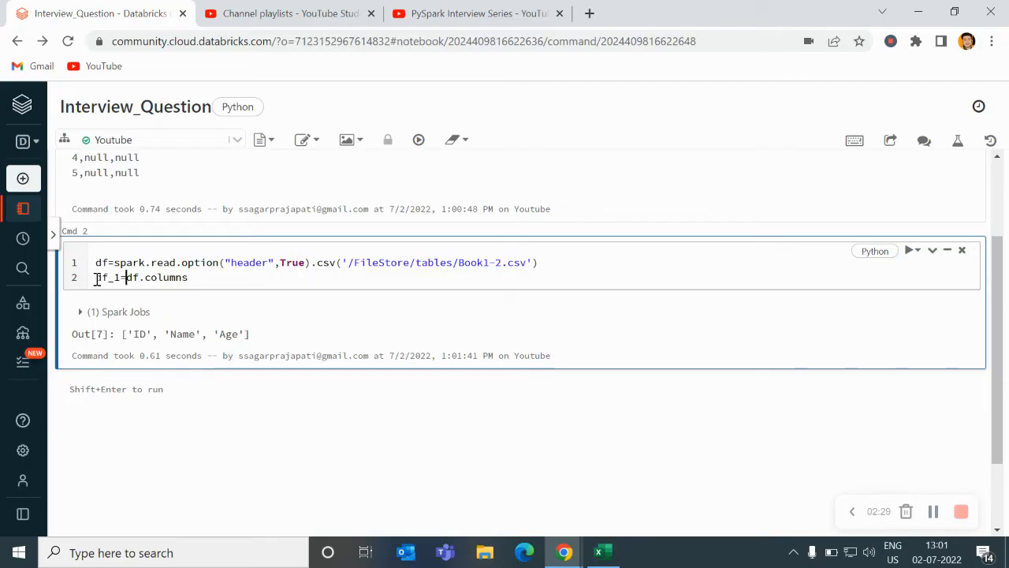
pyautogui.write('select(')
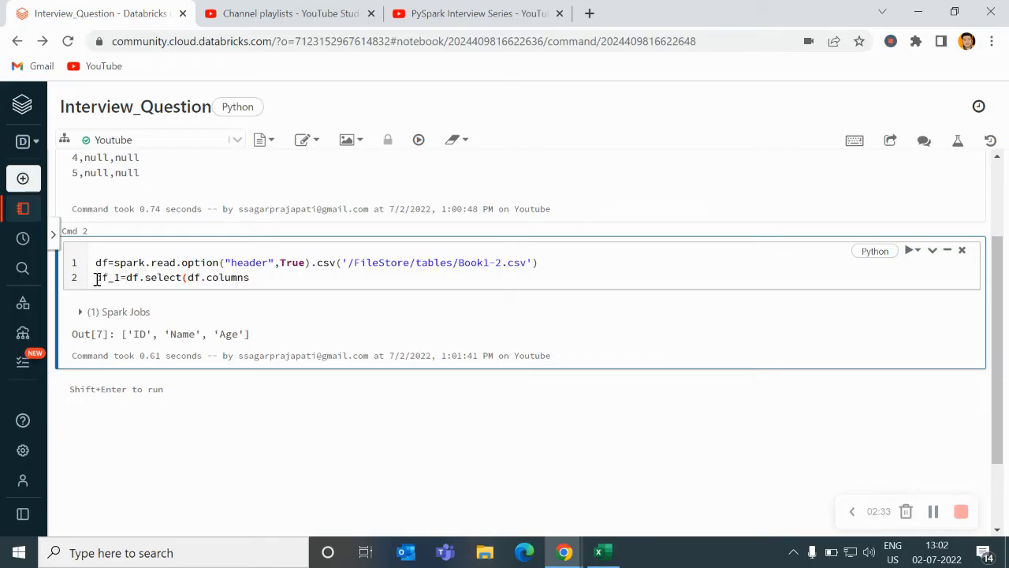
pyautogui.write('for i in')
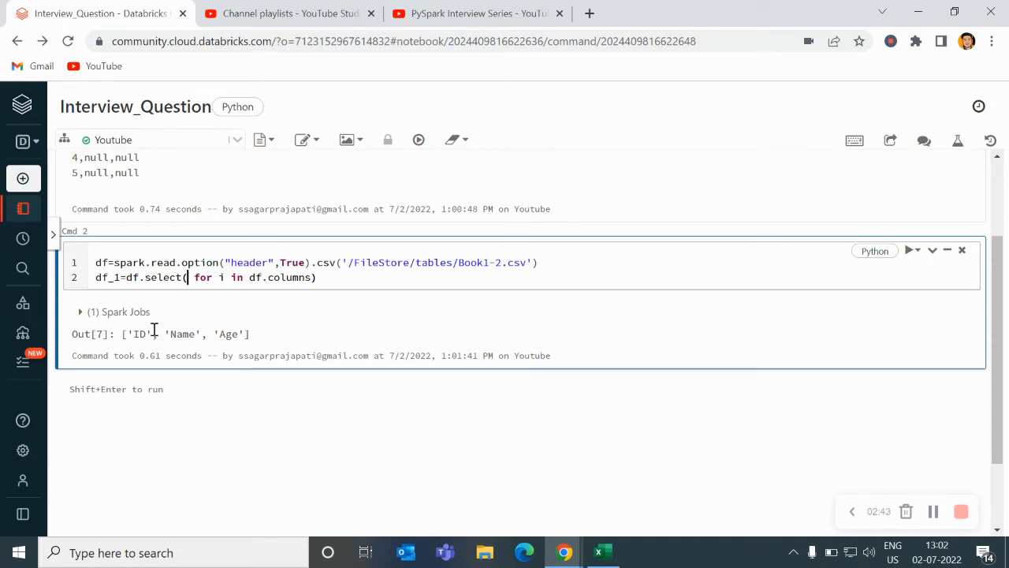
pyautogui.write('c')
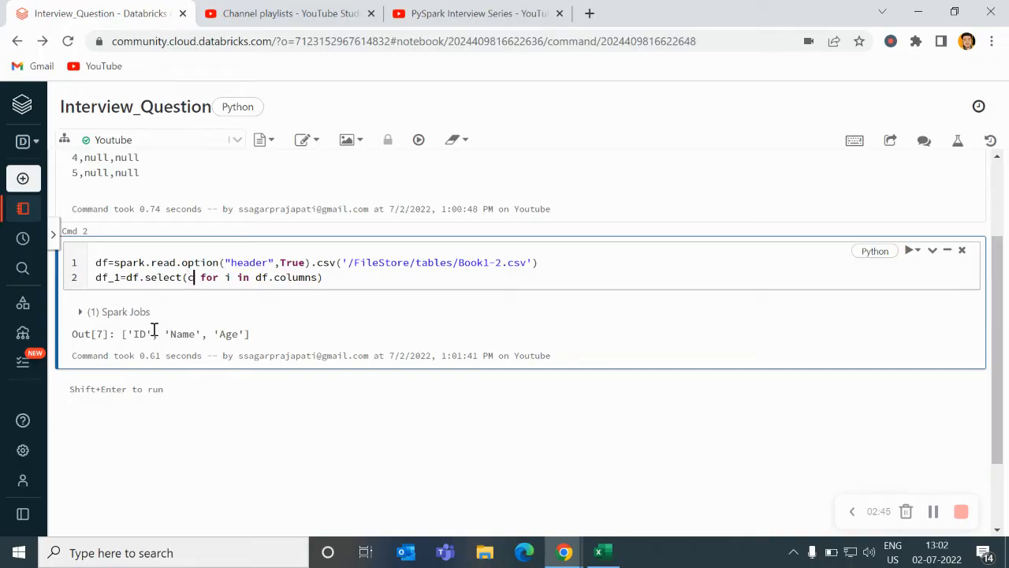
pyautogui.write('ount(i)')
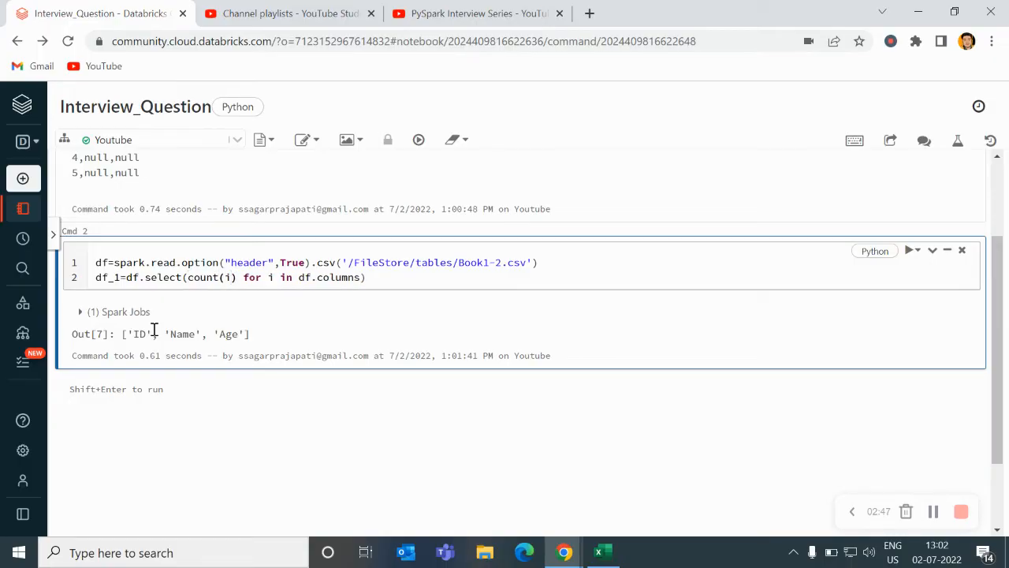
# Add df_1.show() on a new line after the select
pyautogui.click(367, 277)
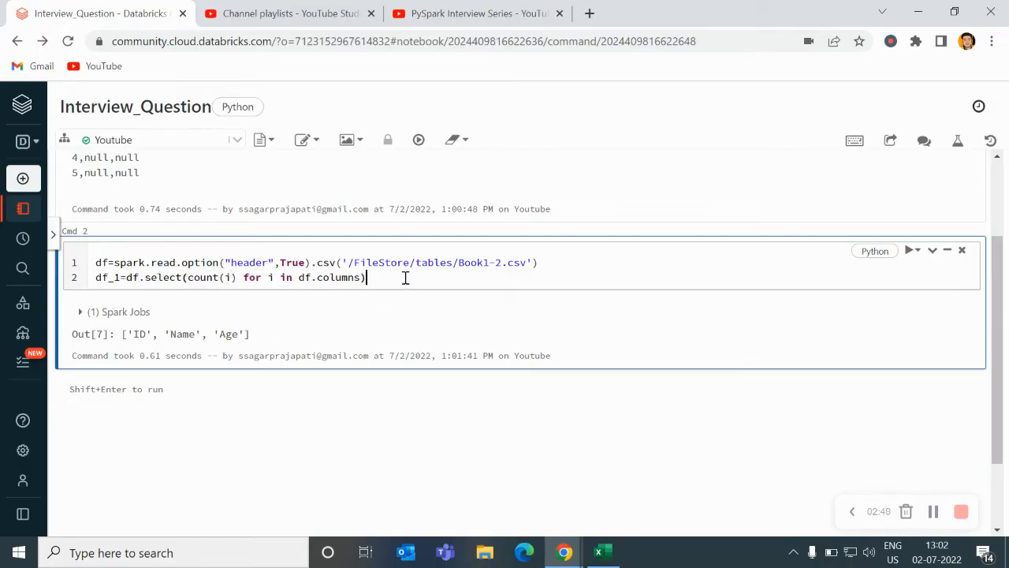
pyautogui.write('df_1')
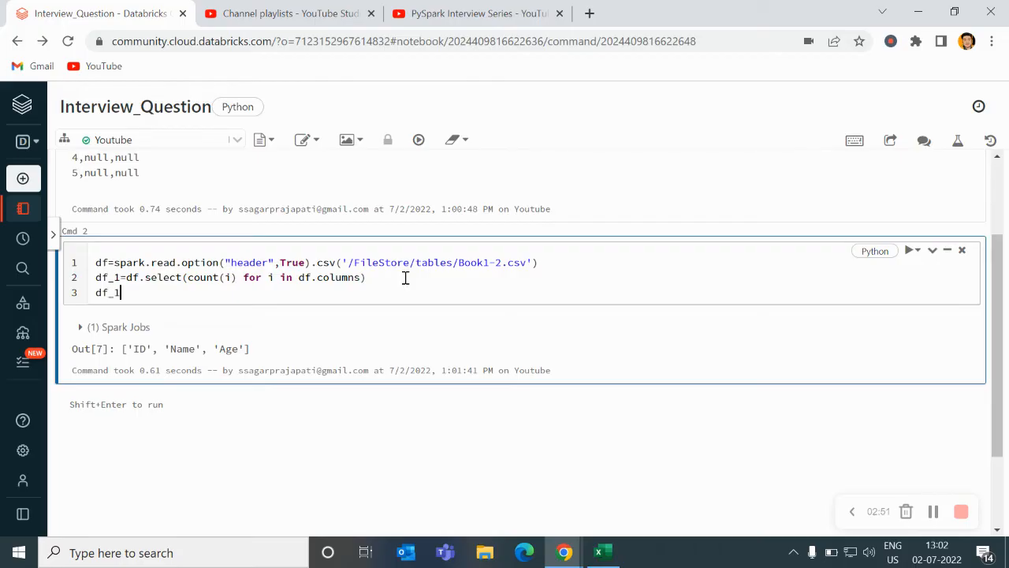
pyautogui.write('.show')
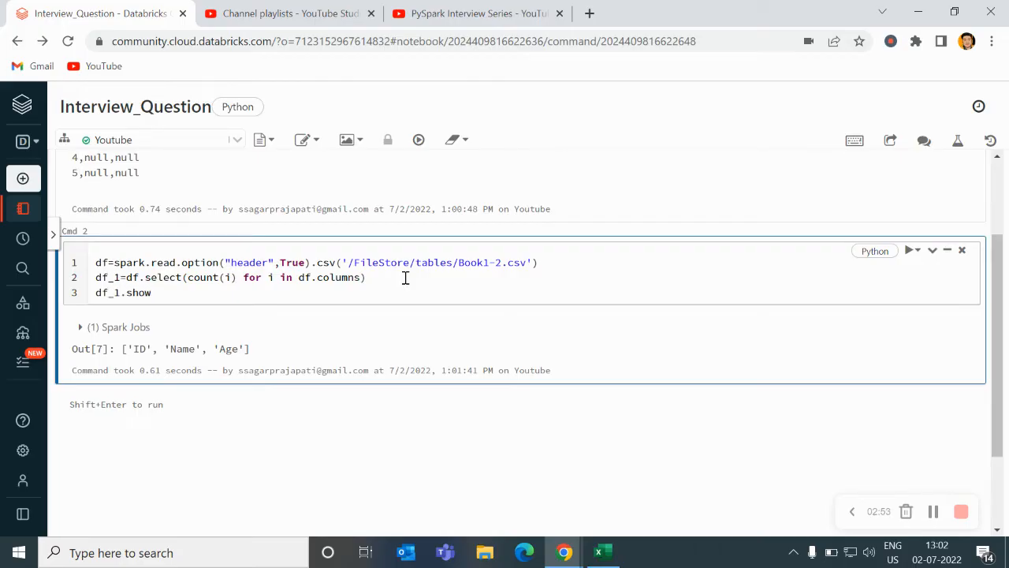
pyautogui.write('()')
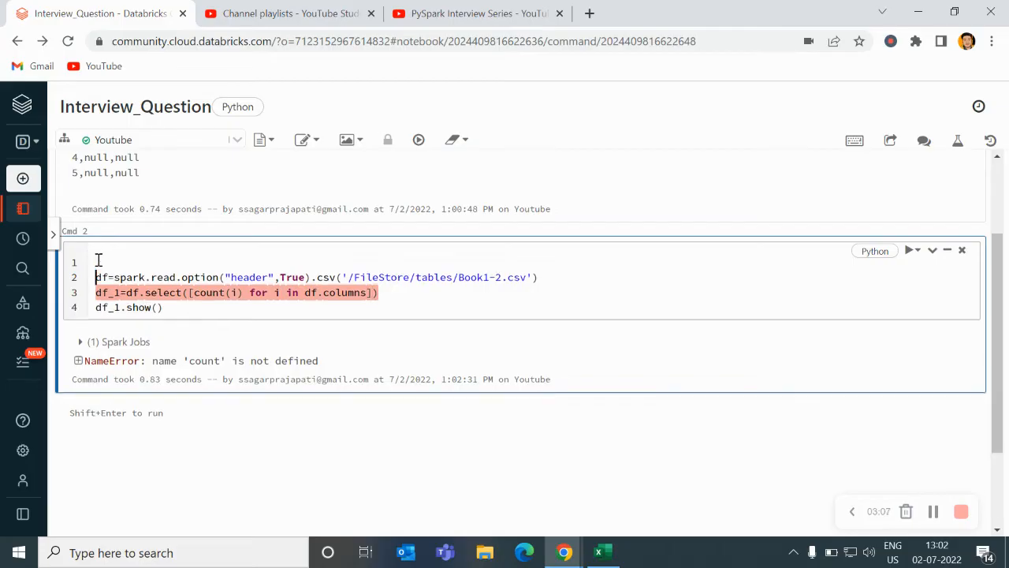
# Add 'from pyspark.sql.functions import count' as the first line of the cell
pyautogui.write('from')
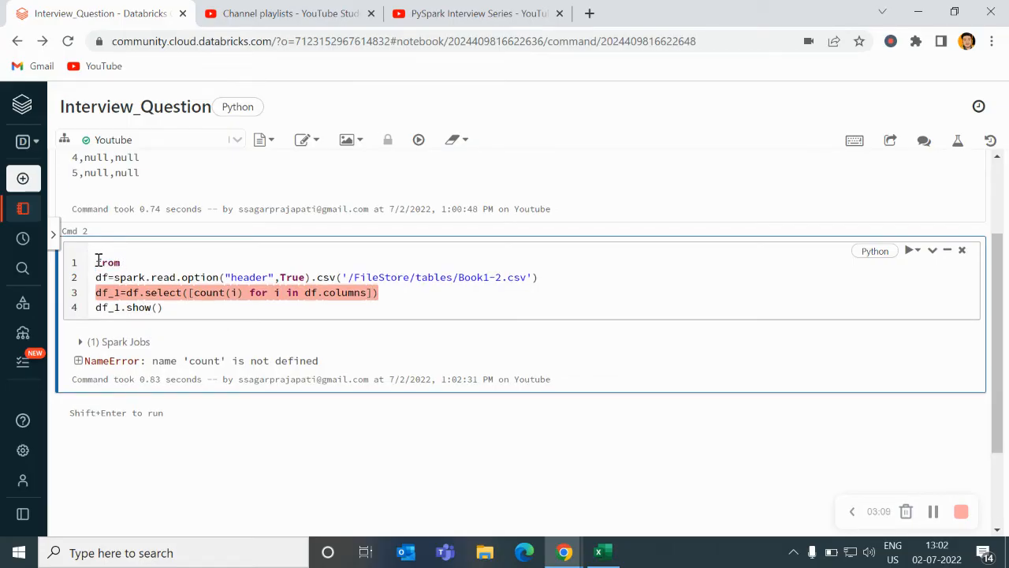
pyautogui.write('pyspar')
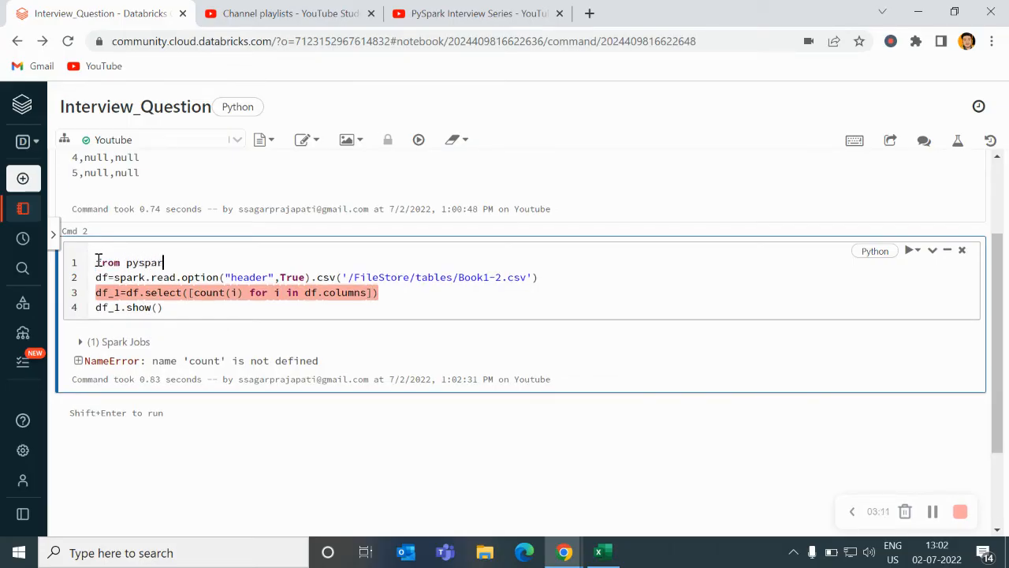
pyautogui.write('k.sql.funct')
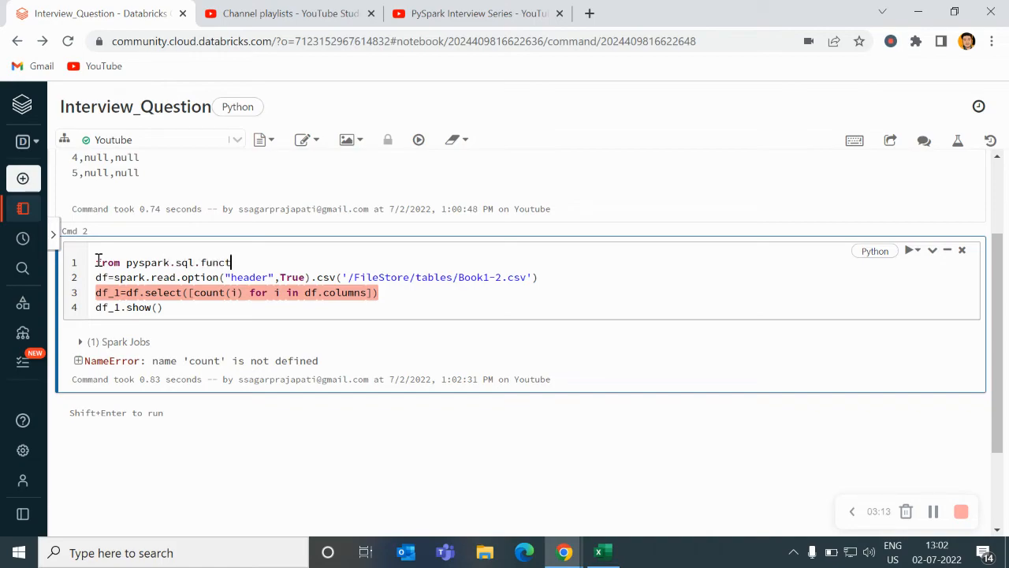
pyautogui.write('ions import')
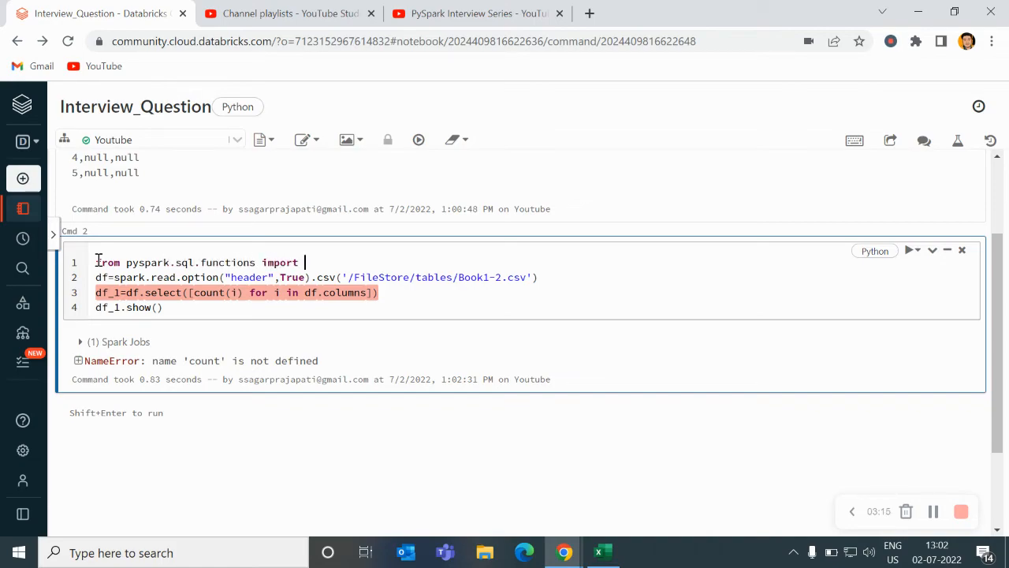
pyautogui.write('count')
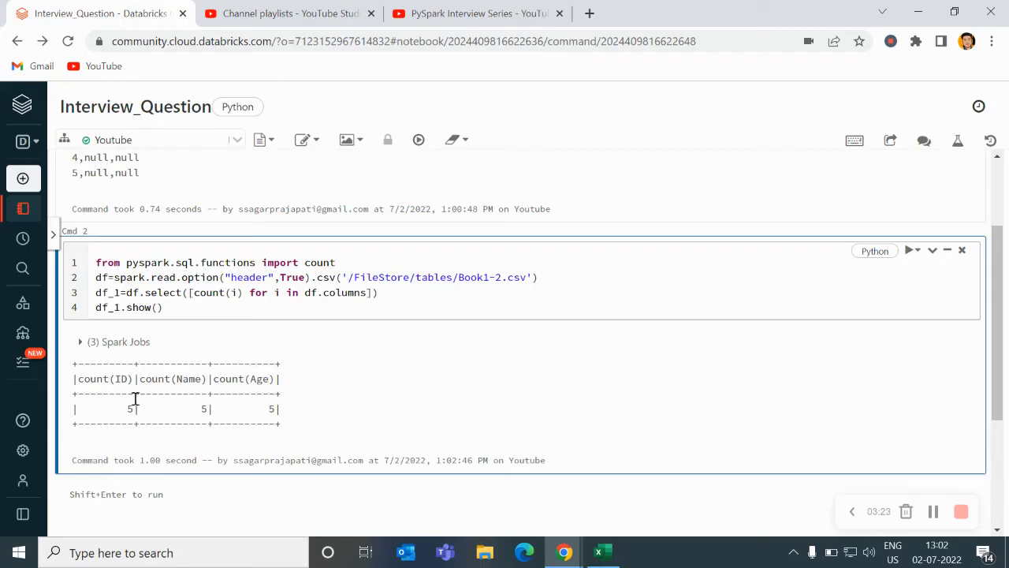
pyautogui.moveTo(240, 375)
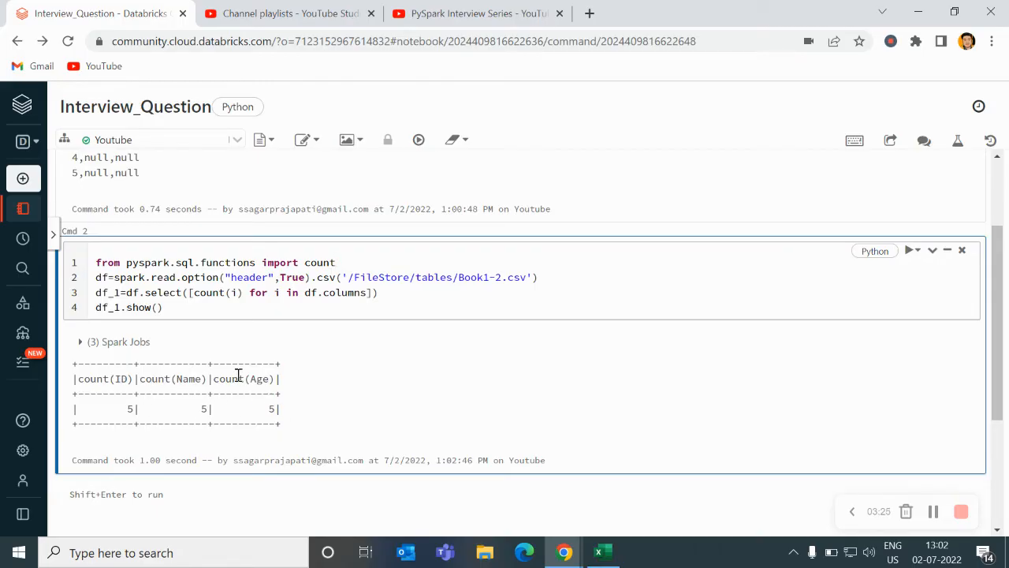
pyautogui.moveTo(260, 361)
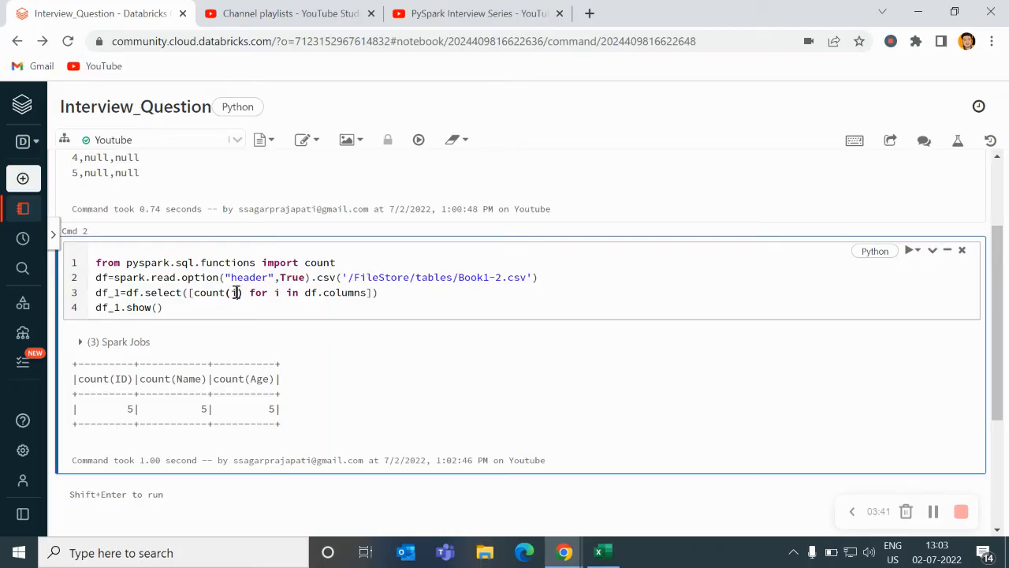
# Change count(i) to count(col(i).isNull()) and add col to the import line
pyautogui.write('.isNull(')
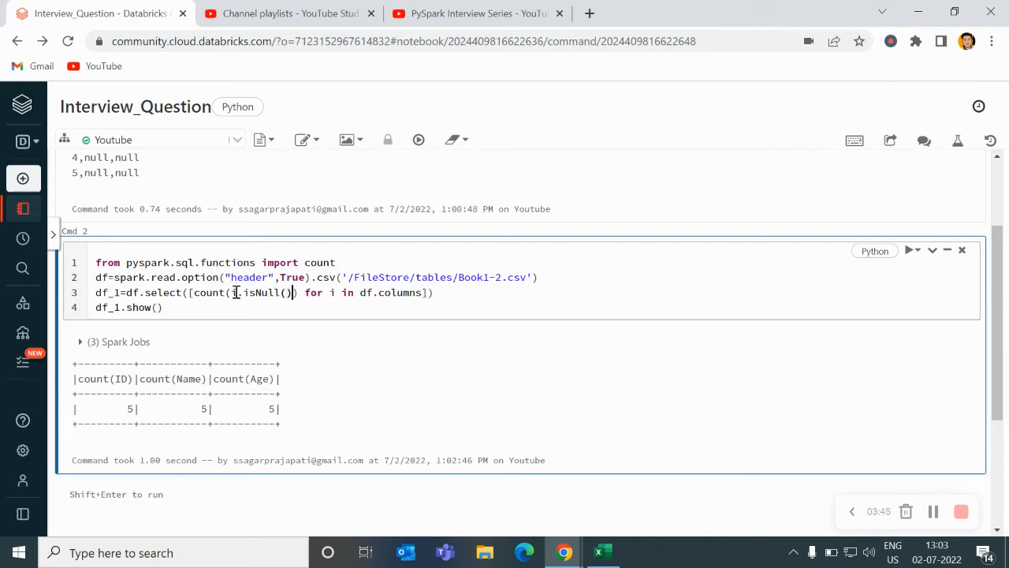
pyautogui.click(908, 249)
pyautogui.write(',')
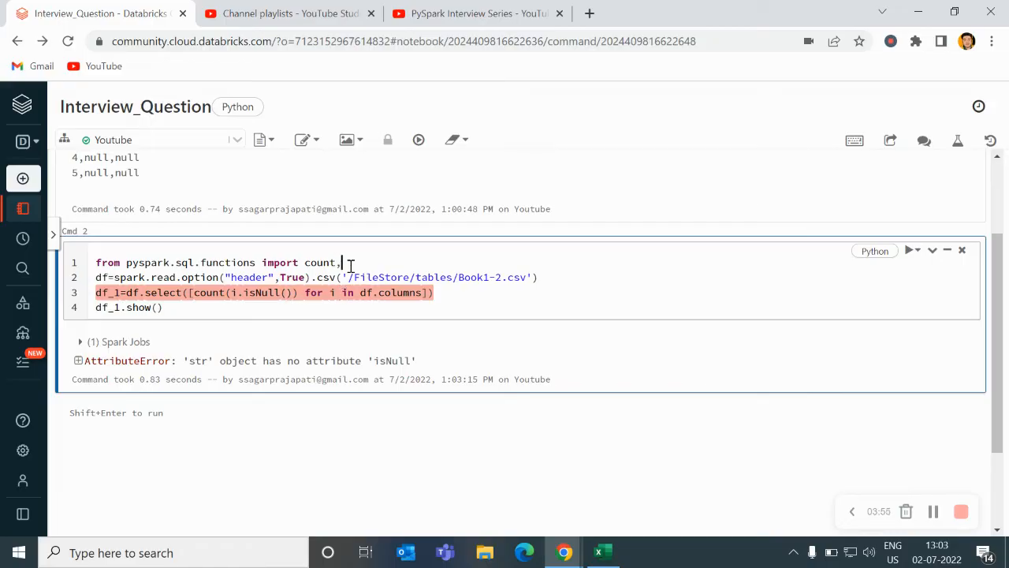
pyautogui.write('col')
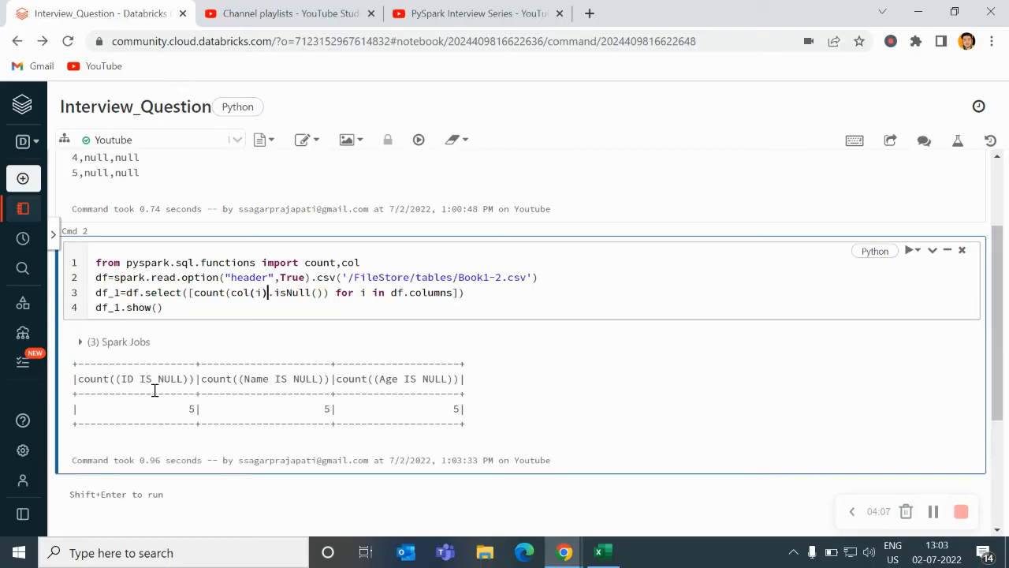
pyautogui.moveTo(199, 408)
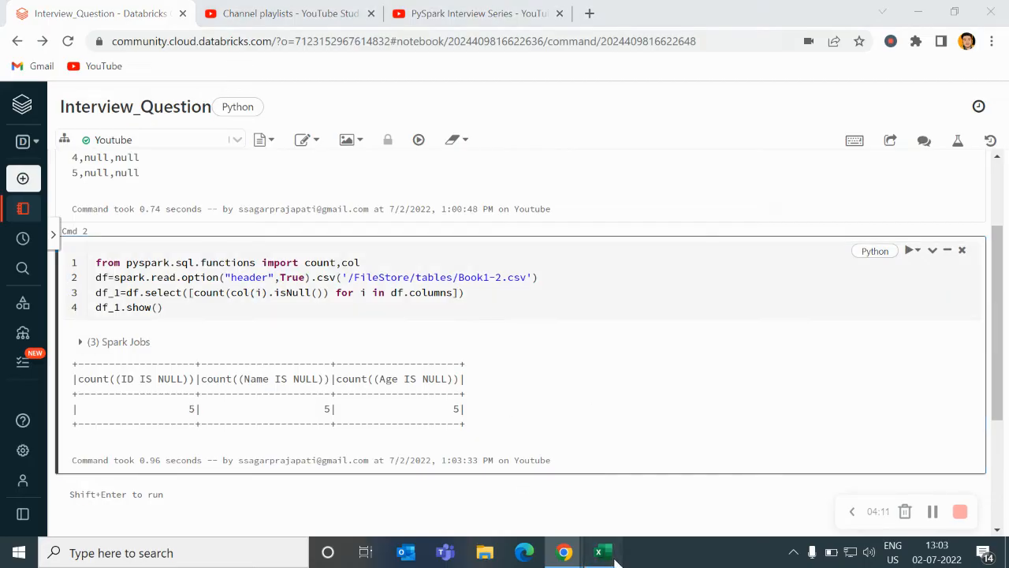
pyautogui.click(602, 552)
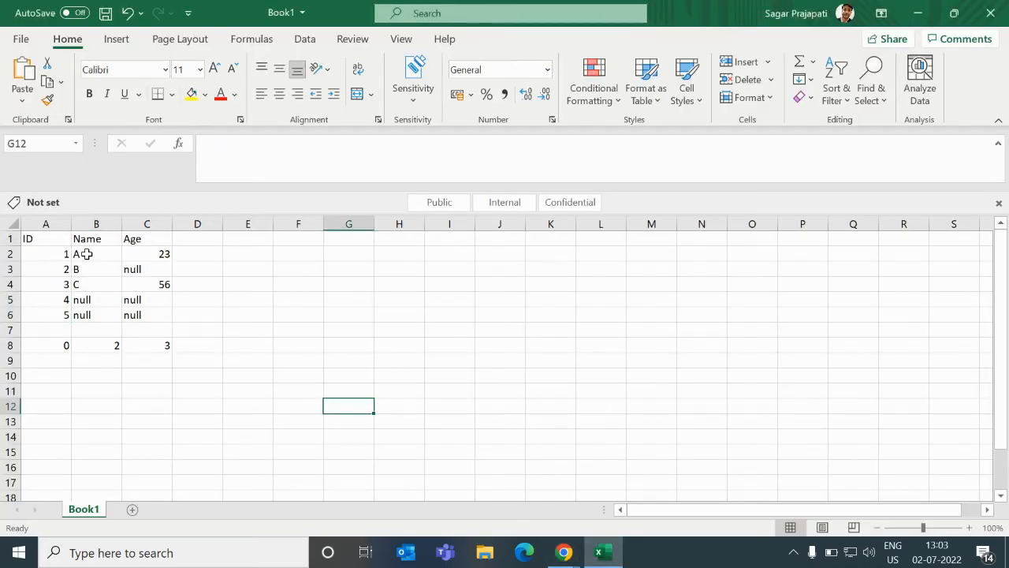
pyautogui.moveTo(82, 273)
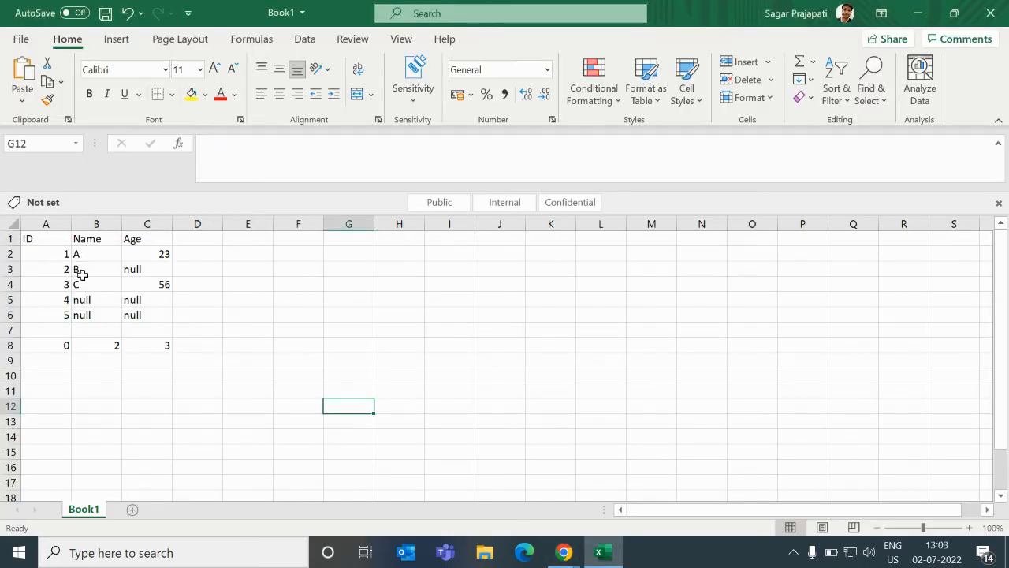
pyautogui.moveTo(96, 299); pyautogui.dragTo(97, 315)
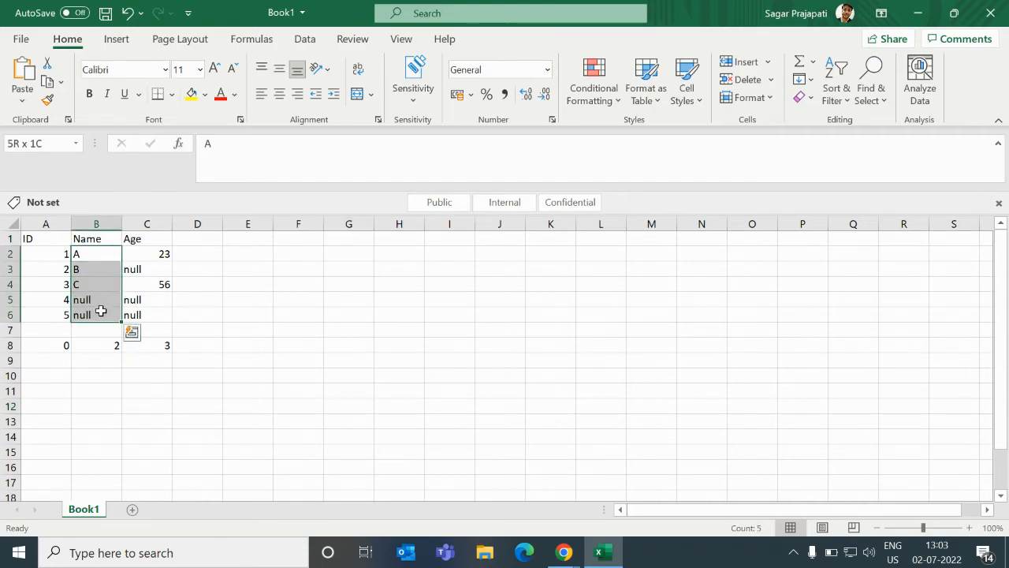
pyautogui.click(95, 435)
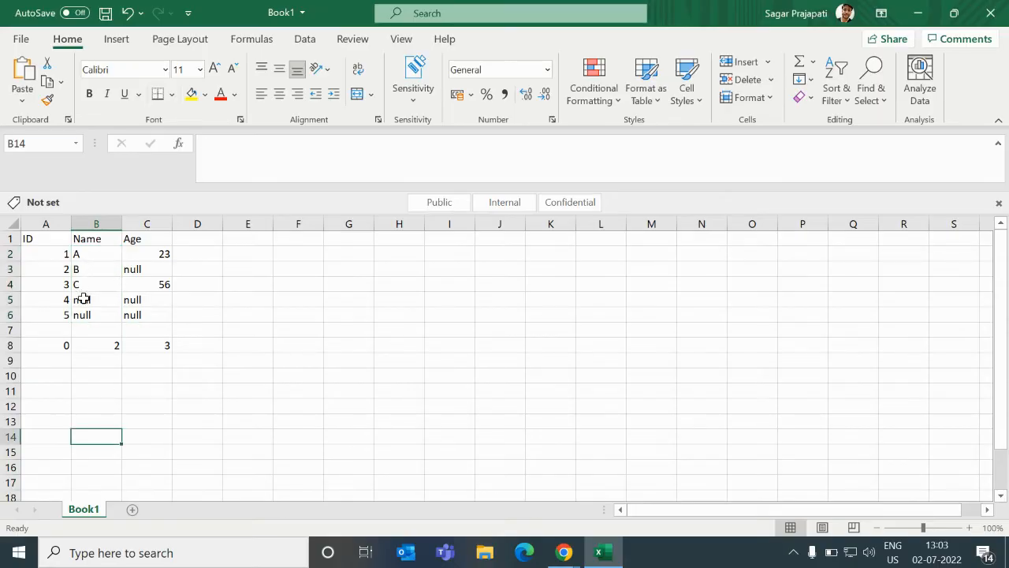
pyautogui.click(147, 268)
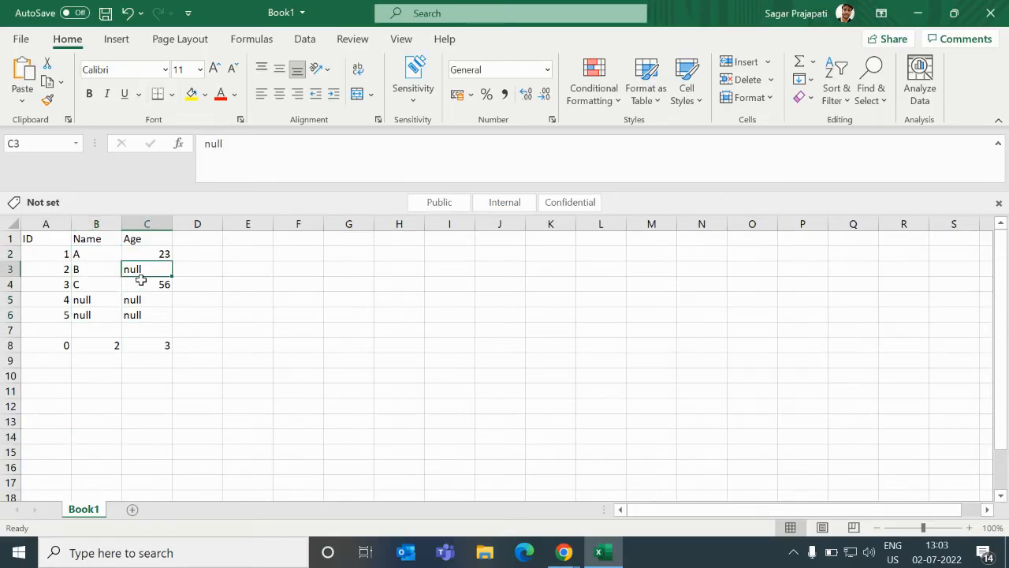
pyautogui.moveTo(146, 253); pyautogui.dragTo(147, 299)
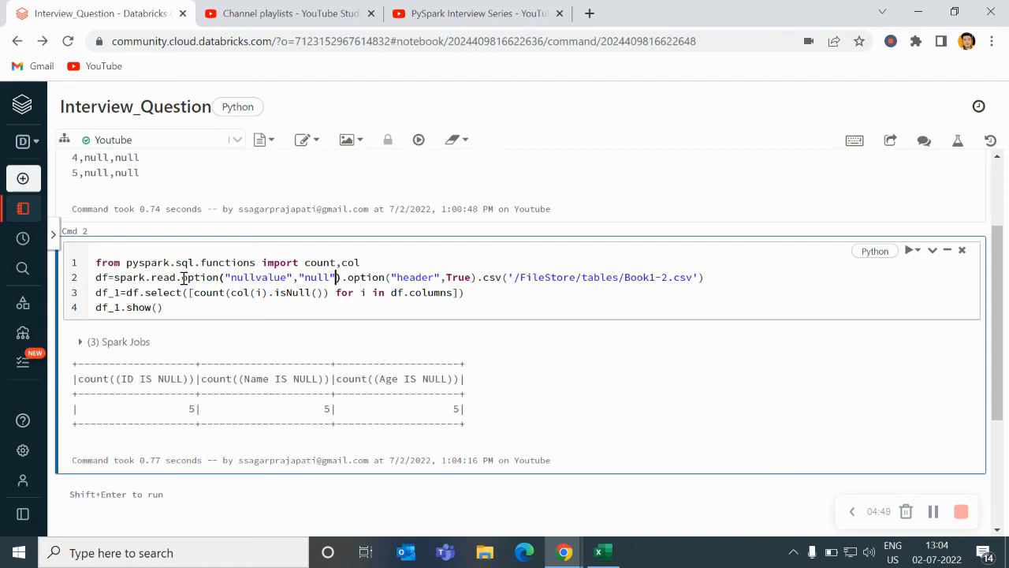
pyautogui.moveTo(301, 375)
pyautogui.write('V')
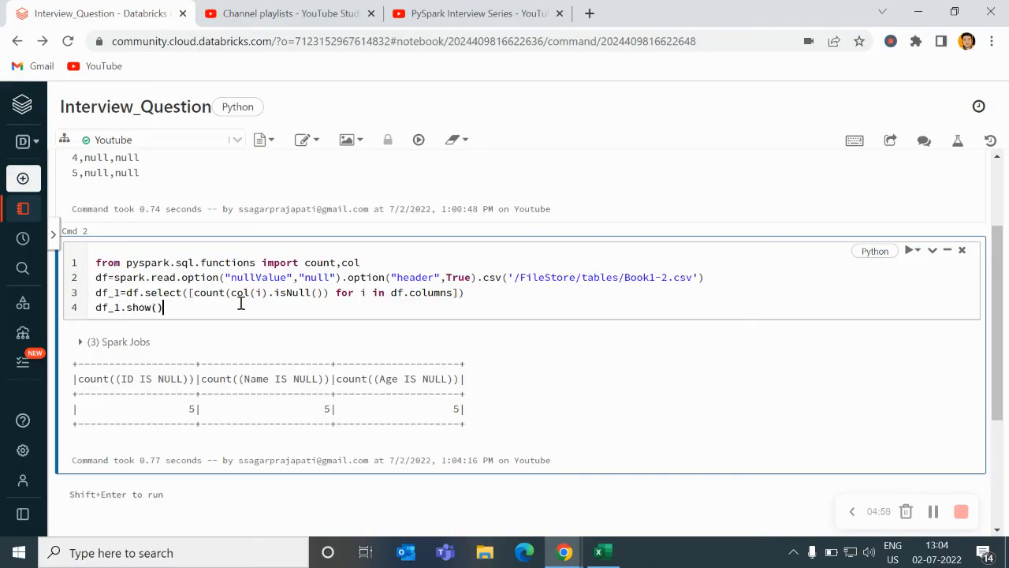
# Rerun the null-count cell, then clear notebook state and cell outputs with Confirm
pyautogui.press('Shift+Enter')
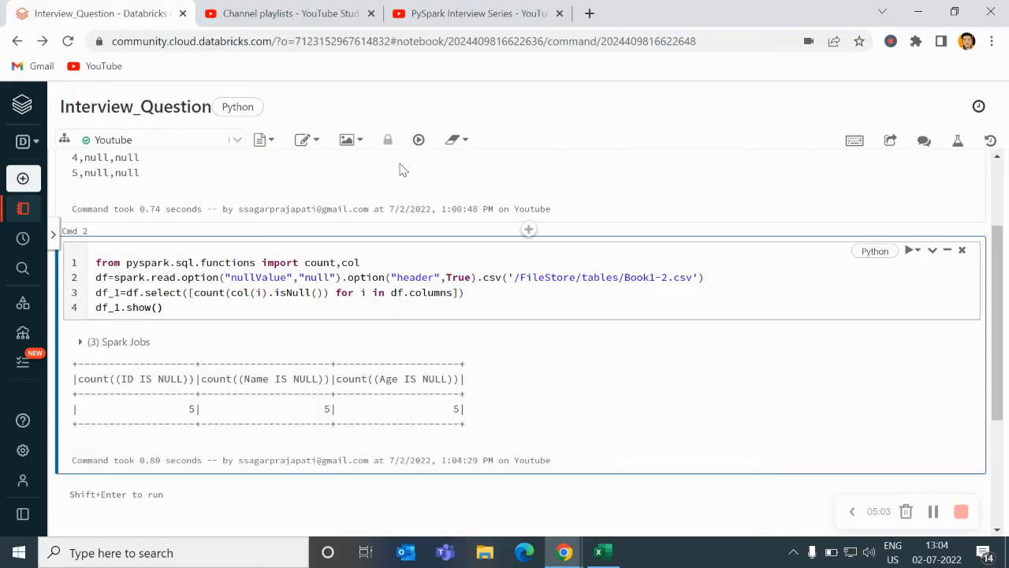
pyautogui.click(451, 139)
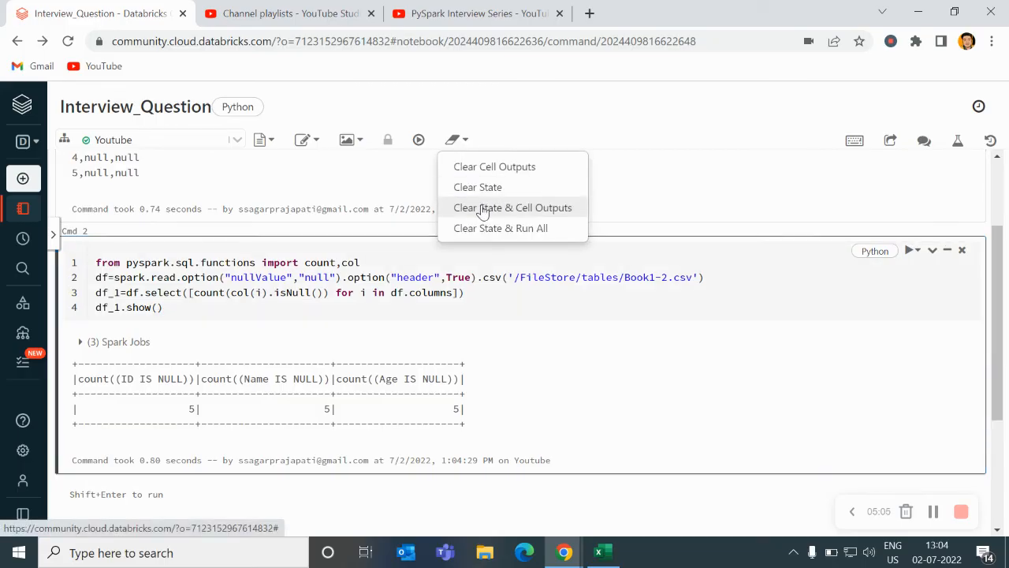
pyautogui.click(514, 208)
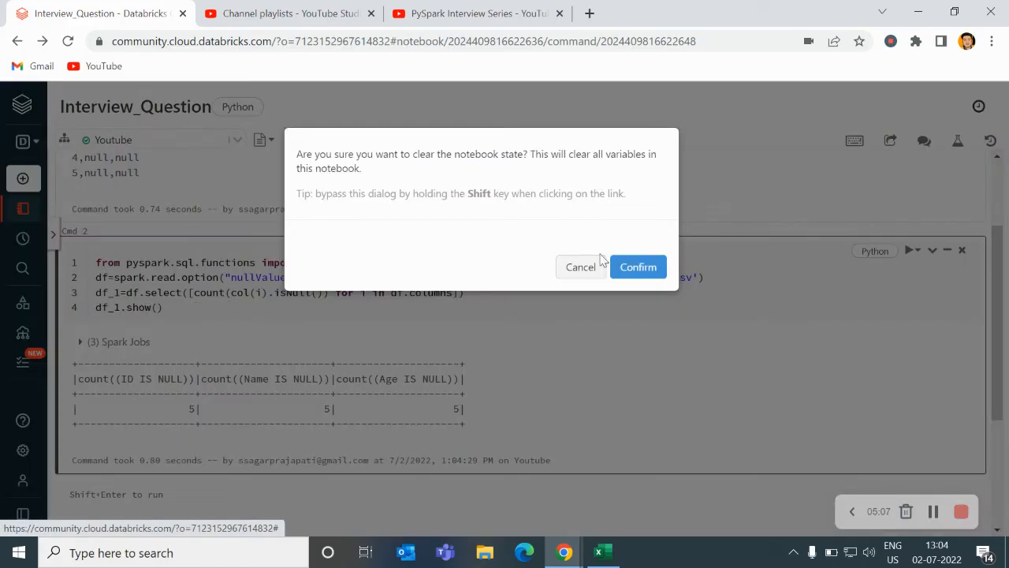
pyautogui.click(637, 266)
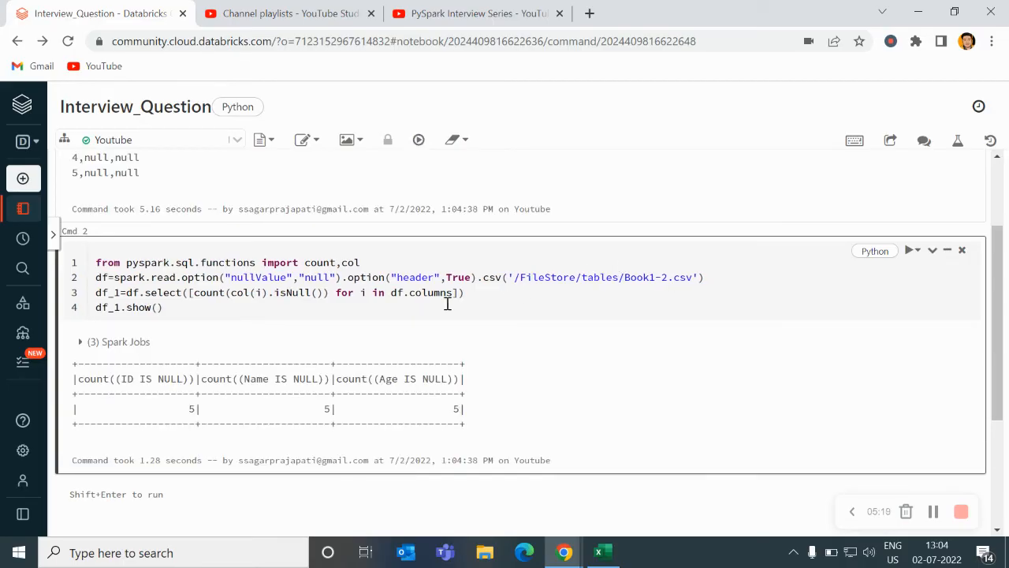
# Replace df_1.show() with display(df_1) and move into the count expression
pyautogui.doubleClick(126, 308)
pyautogui.write('d')
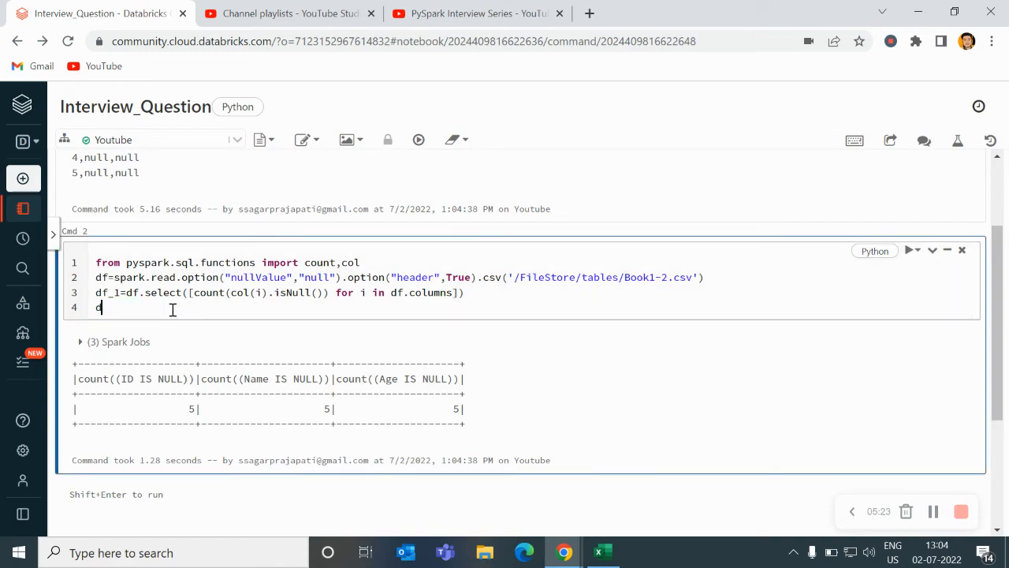
pyautogui.write('isplay')
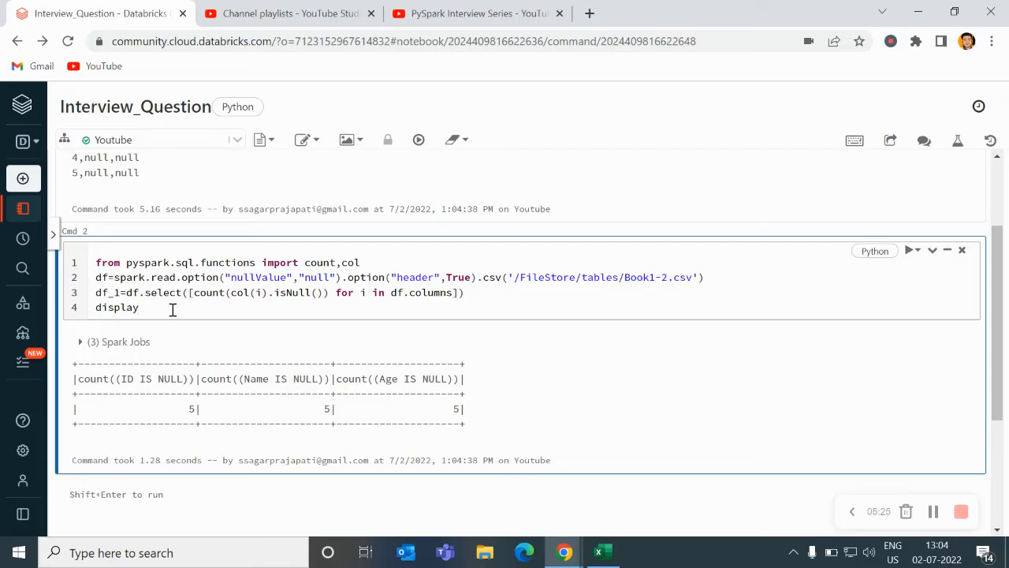
pyautogui.write('(df_1')
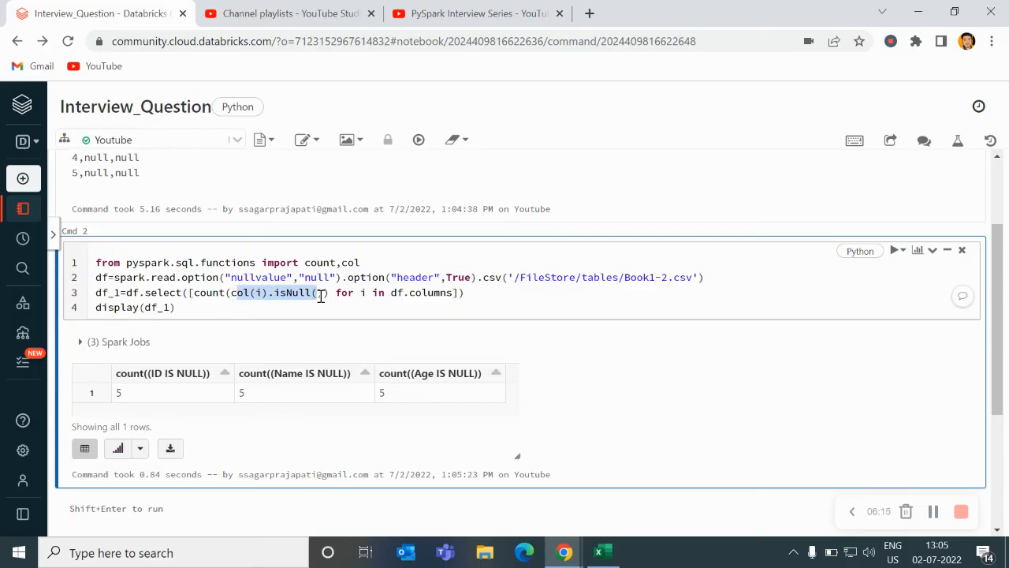
pyautogui.click(321, 292)
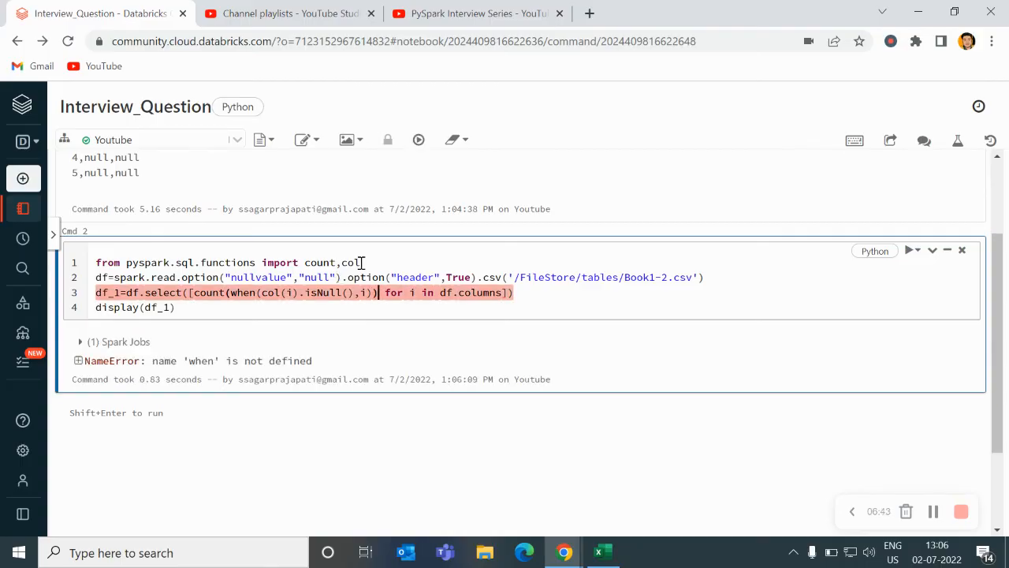
# Add when to the pyspark.sql.functions import and run the cell, yielding counts 0, 2, 3
pyautogui.write(',when')
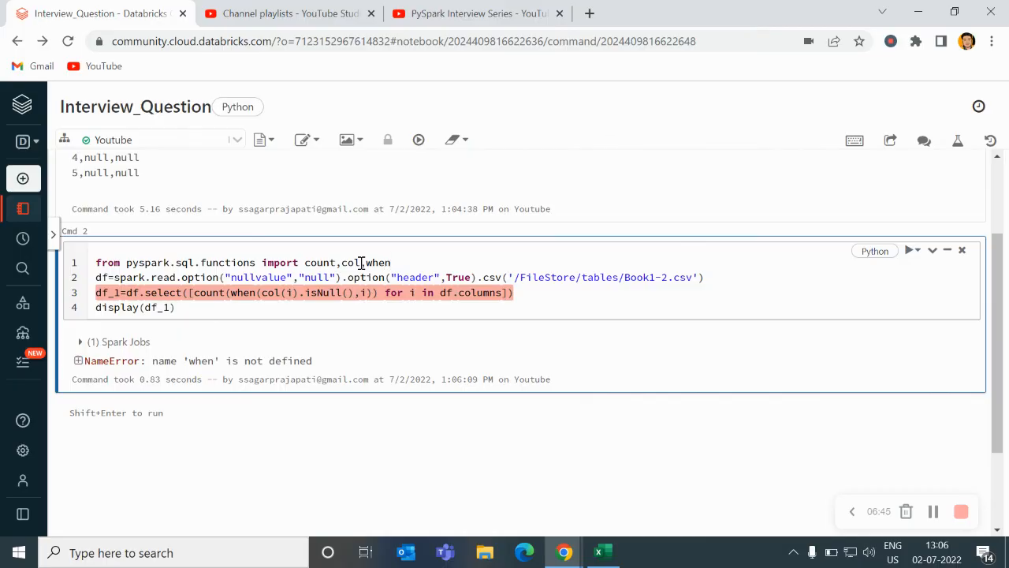
pyautogui.click(908, 249)
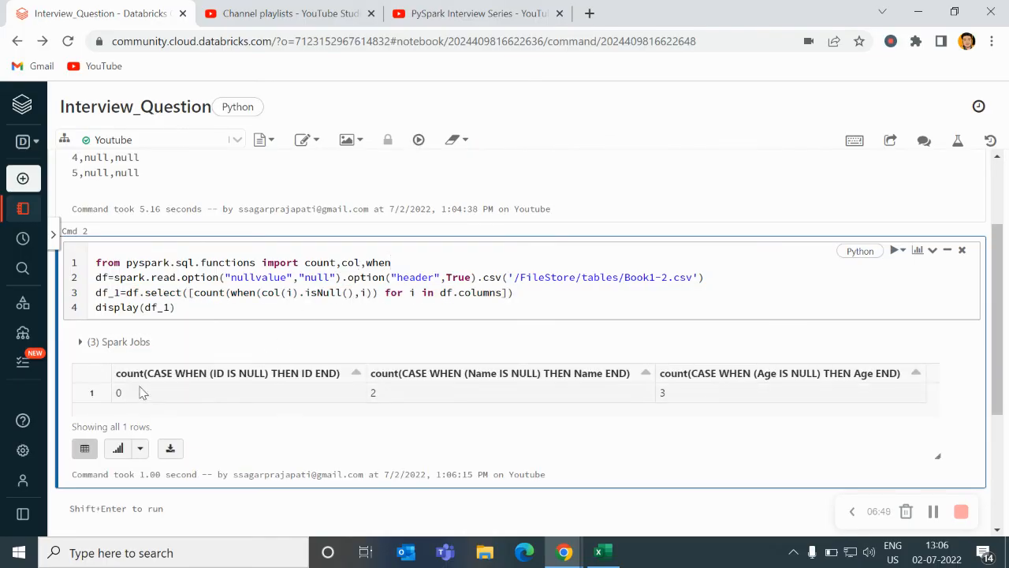
pyautogui.moveTo(168, 398)
pyautogui.write('.alias("')
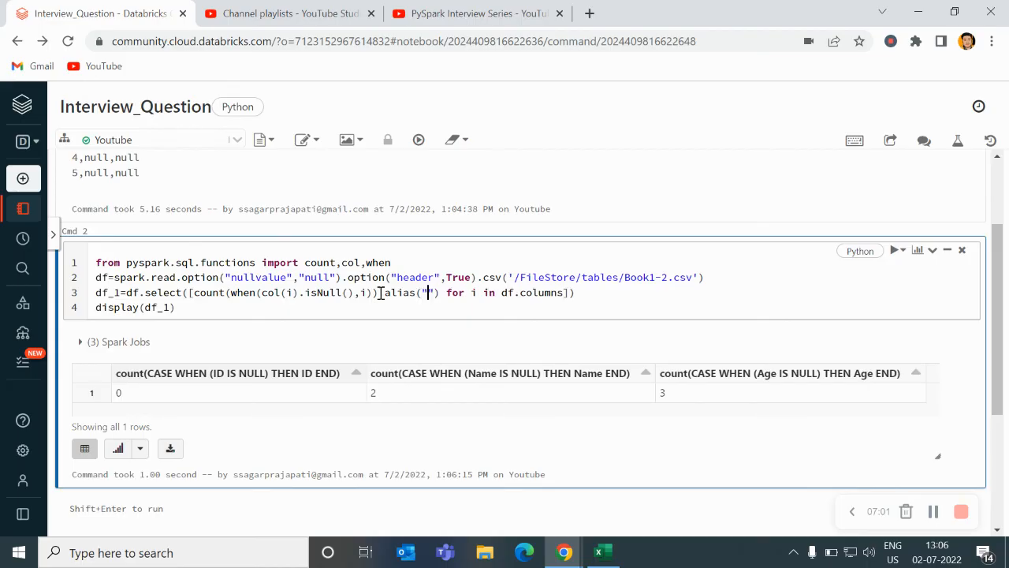
# Alias each count to its column name and compare the ID 0, Name 2, Age 3 result with the spreadsheet
pyautogui.write('ID')
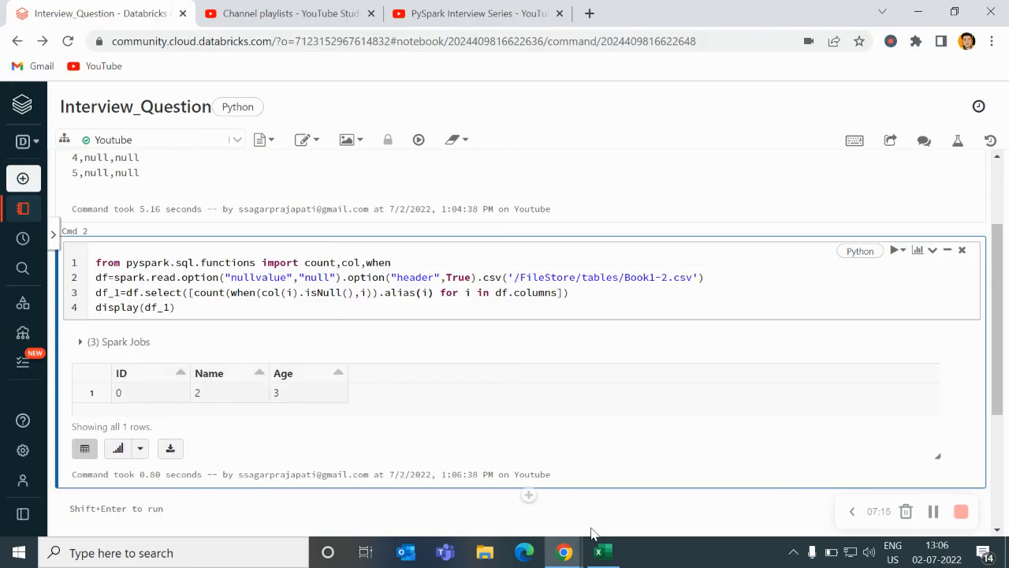
pyautogui.click(602, 552)
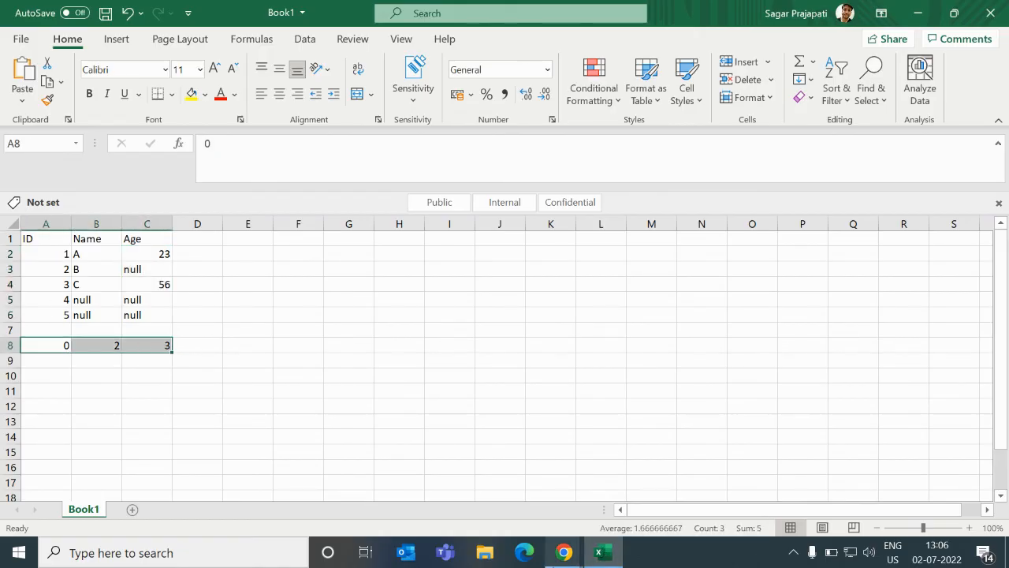
pyautogui.click(563, 552)
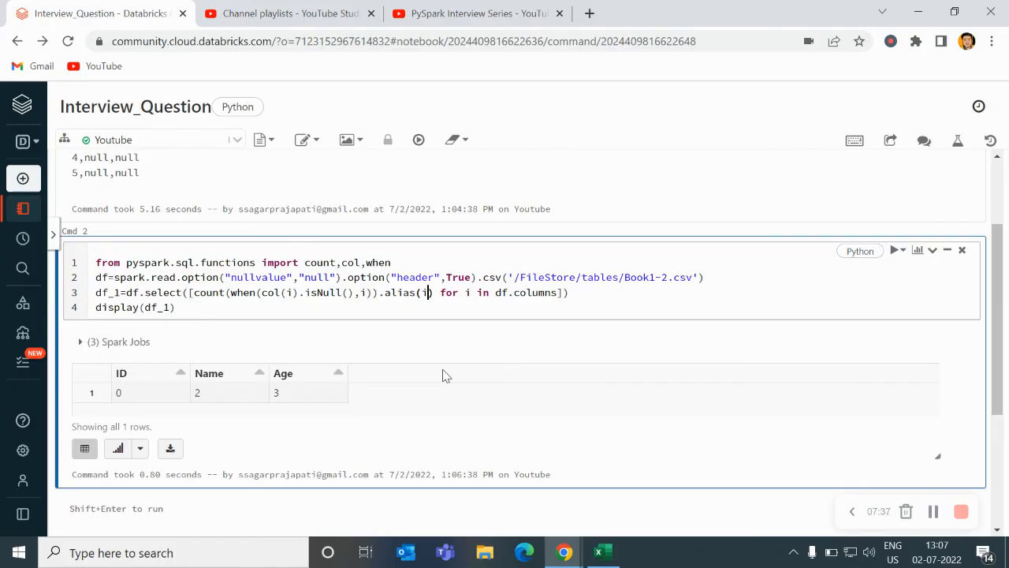
pyautogui.moveTo(485, 350)
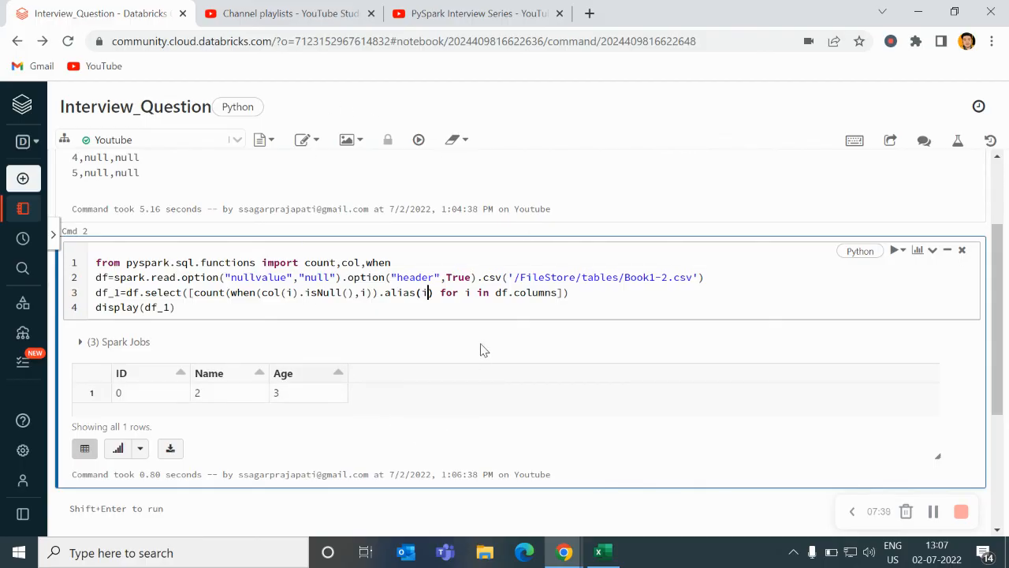
pyautogui.moveTo(485, 346)
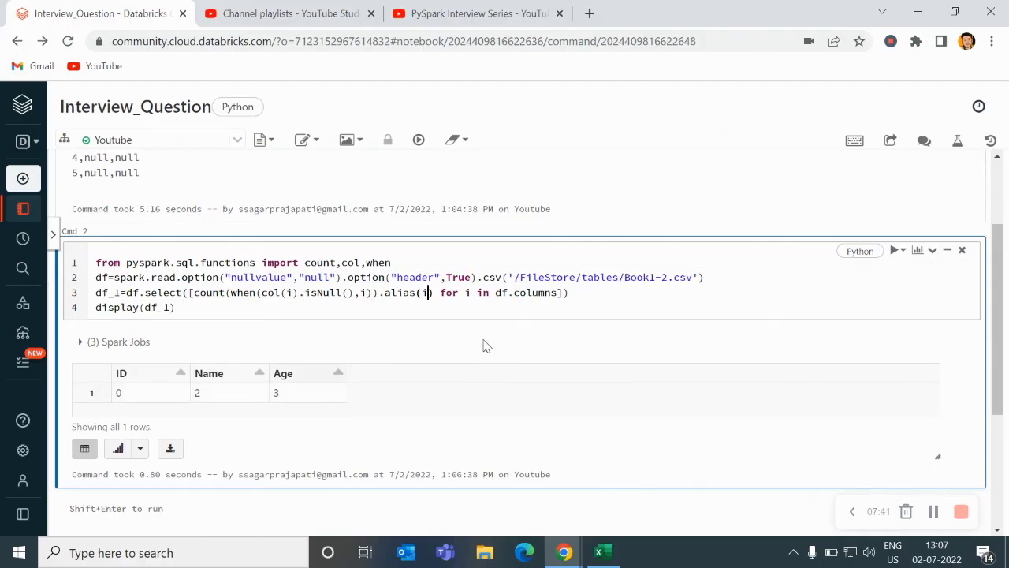
pyautogui.moveTo(856, 429)
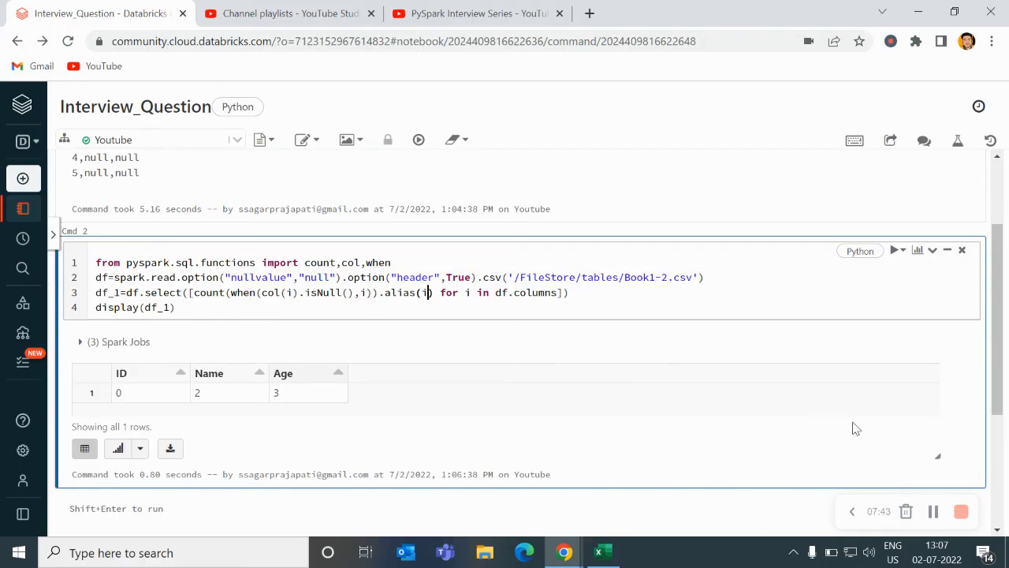